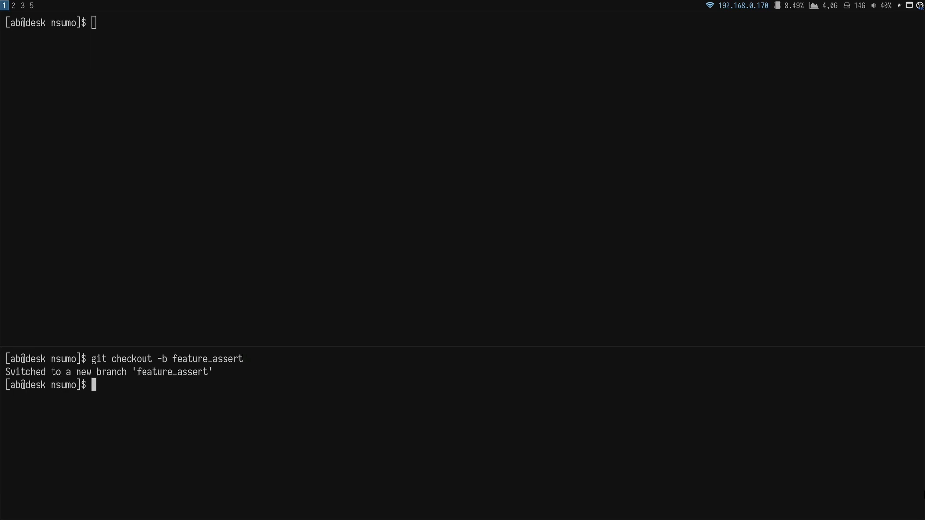
Touch src/common/assert_handler.c and src/common/assert_handler.h to create both empty files
{"action": "type", "text": "touch"}
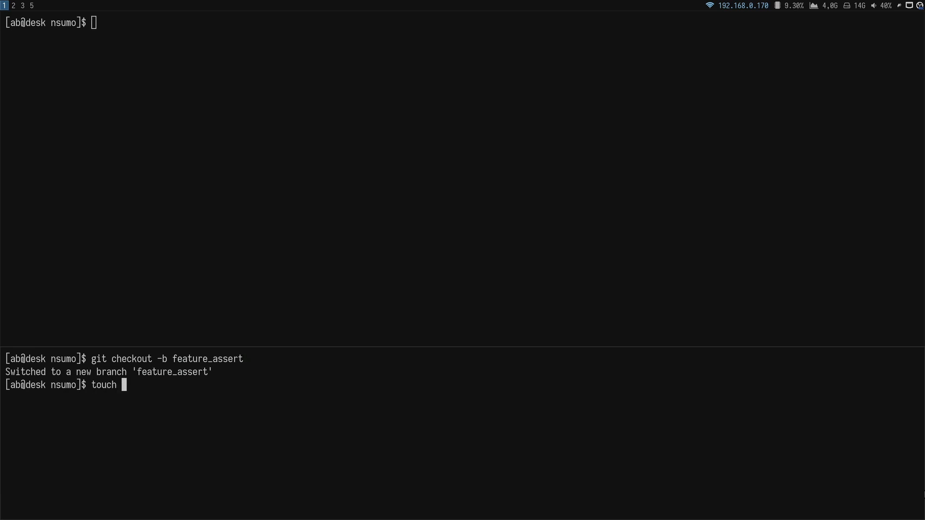
{"action": "type", "text": "src/common/assert_handler.c src/common/assert_handler.h"}
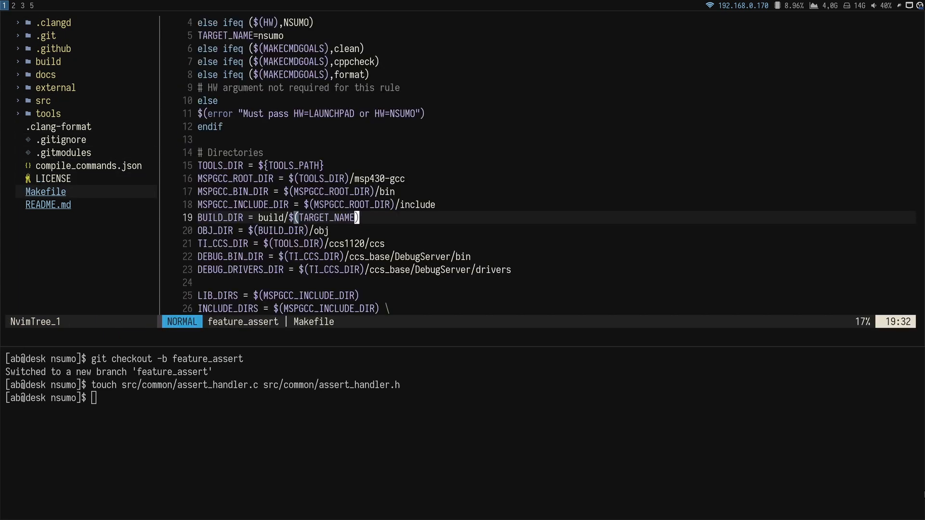
{"action": "scroll", "scroll_direction": "down", "scroll_amount": 3}
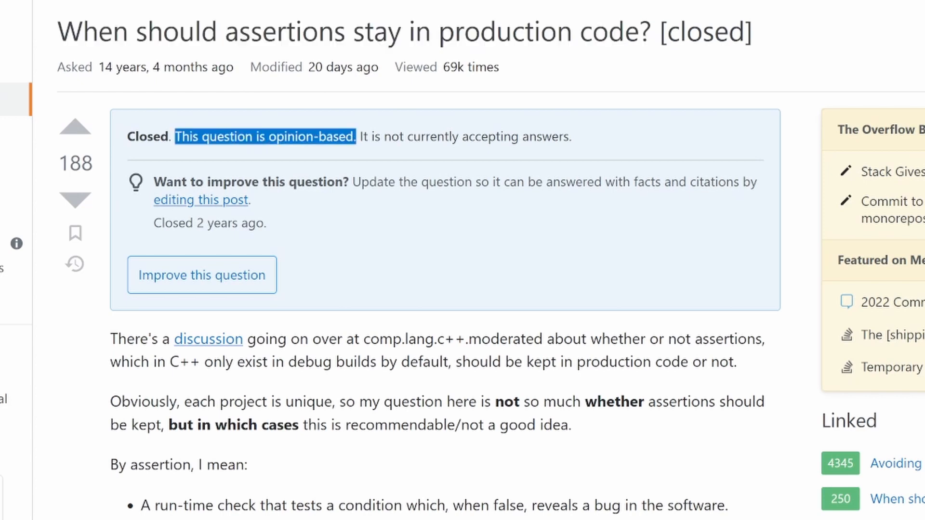
{"action": "scroll", "scroll_direction": "down", "scroll_amount": 3}
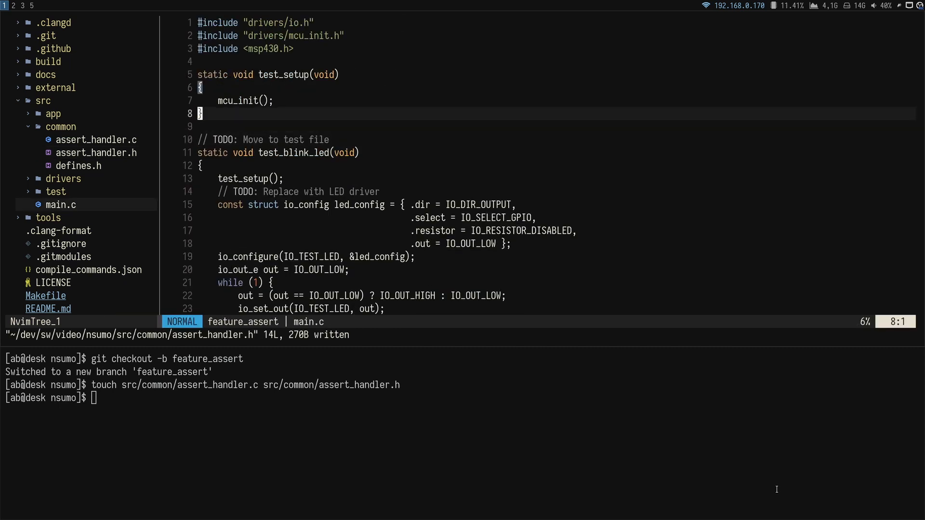
Type the ASSERT macro declaration into assert_handler.h
{"action": "type", "text": "ASSER"}
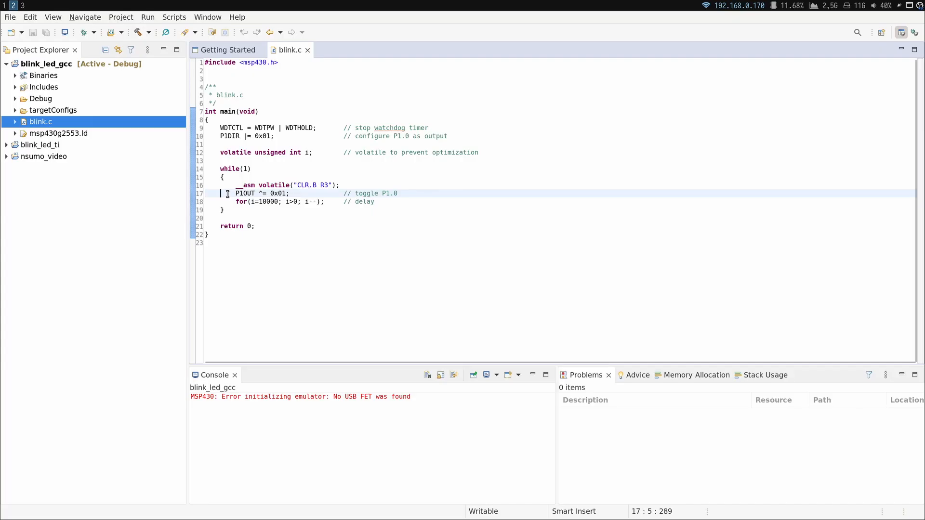
Debug the blink_led_gcc blink.c example and resume it running on the board
{"action": "right_click", "coordinate": [226, 192]}
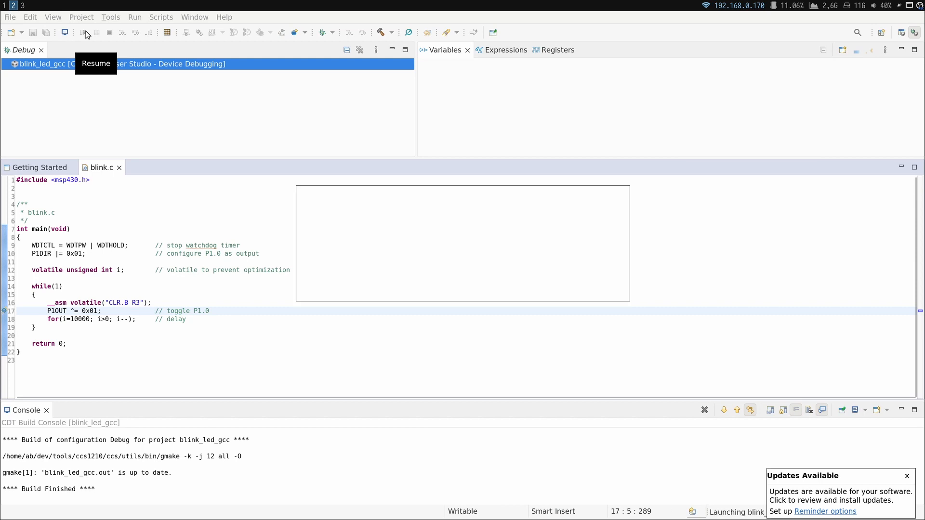
{"action": "left_click", "coordinate": [82, 33]}
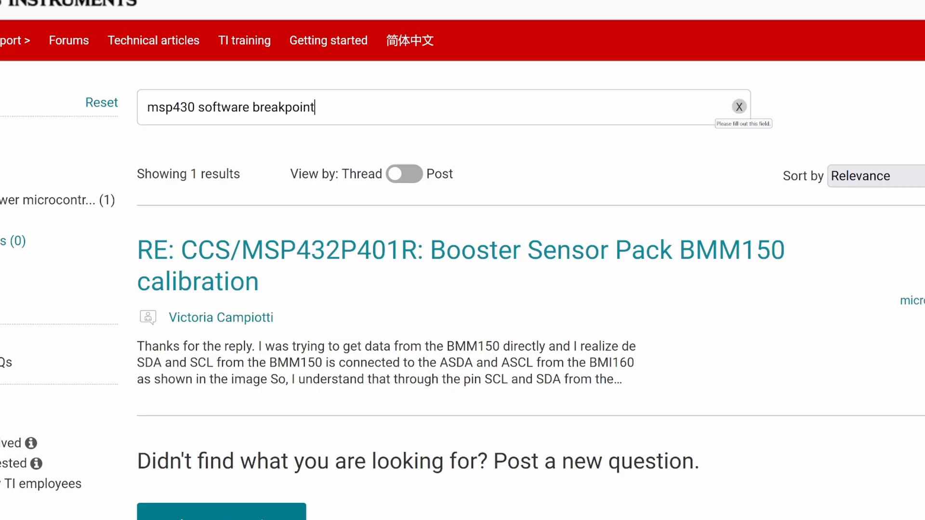
Read the TI E2E thread explaining the 0x4343 software breakpoint
{"action": "scroll", "scroll_direction": "down", "scroll_amount": 3}
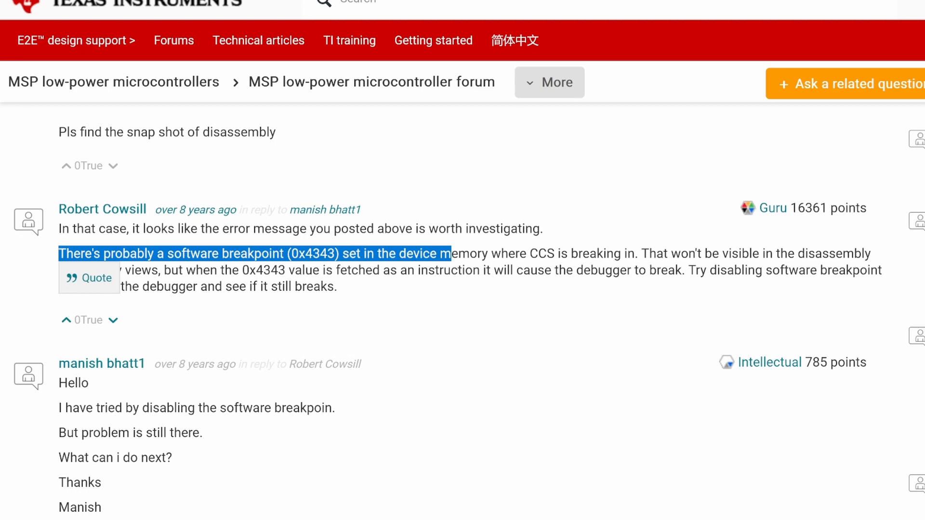
{"action": "left_click", "coordinate": [10, 16]}
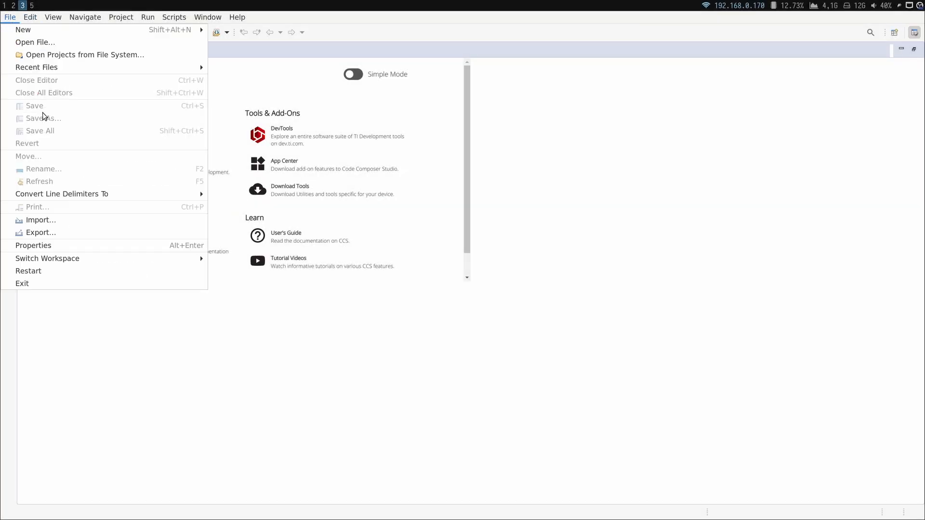
Create the blink_led_ti CCS project targeting MSP430G2553 from the Blink The LED example
{"action": "left_click", "coordinate": [23, 30]}
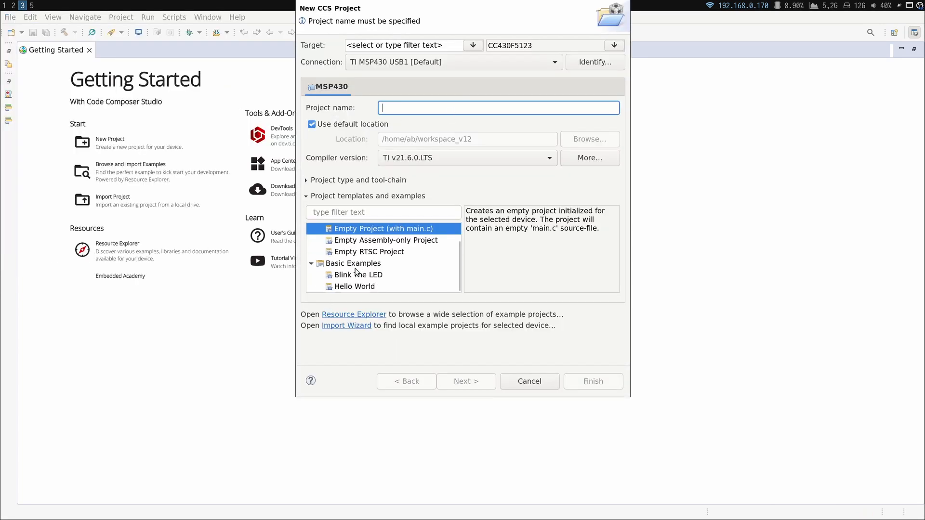
{"action": "left_click", "coordinate": [614, 46]}
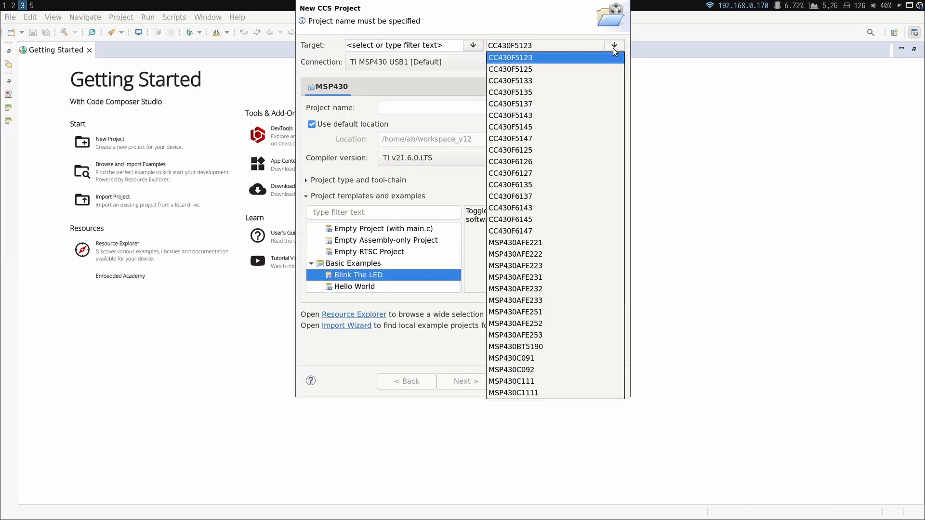
{"action": "scroll", "scroll_direction": "down", "scroll_amount": 3}
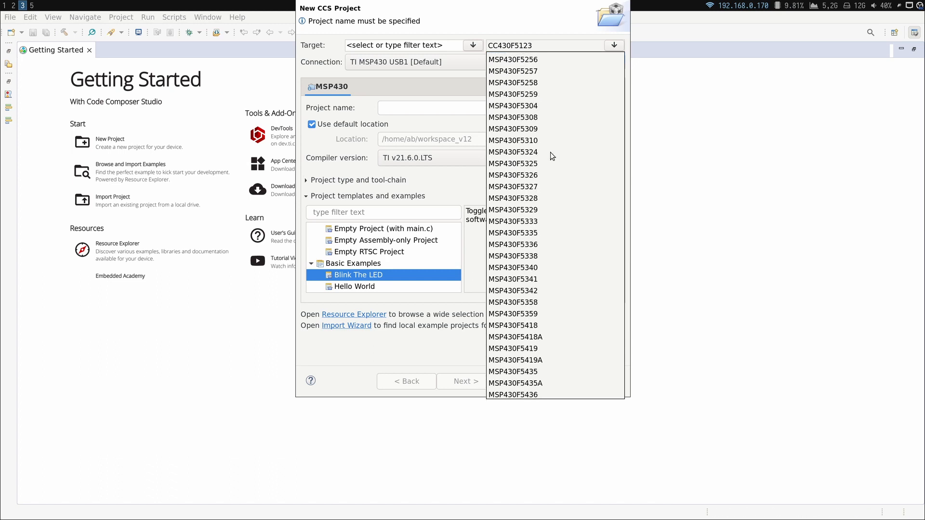
{"action": "scroll", "scroll_direction": "down", "scroll_amount": 3}
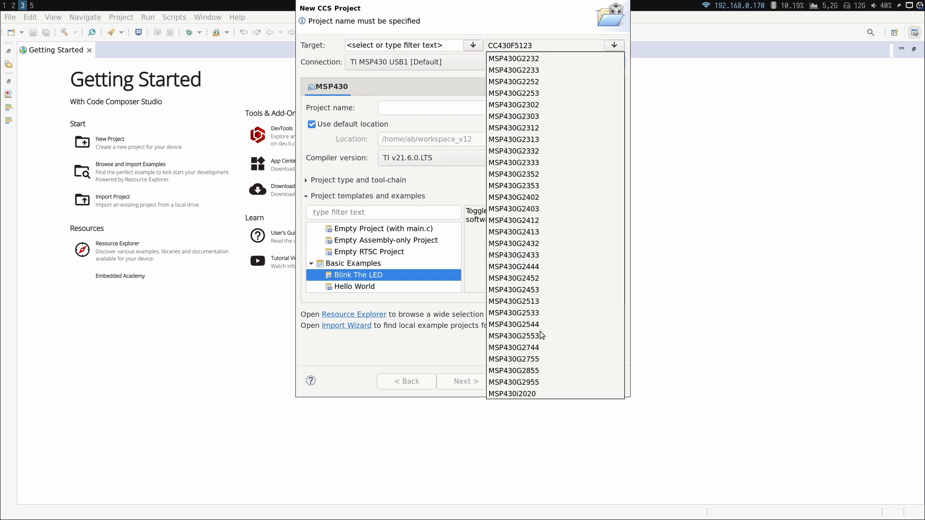
{"action": "left_click", "coordinate": [513, 323]}
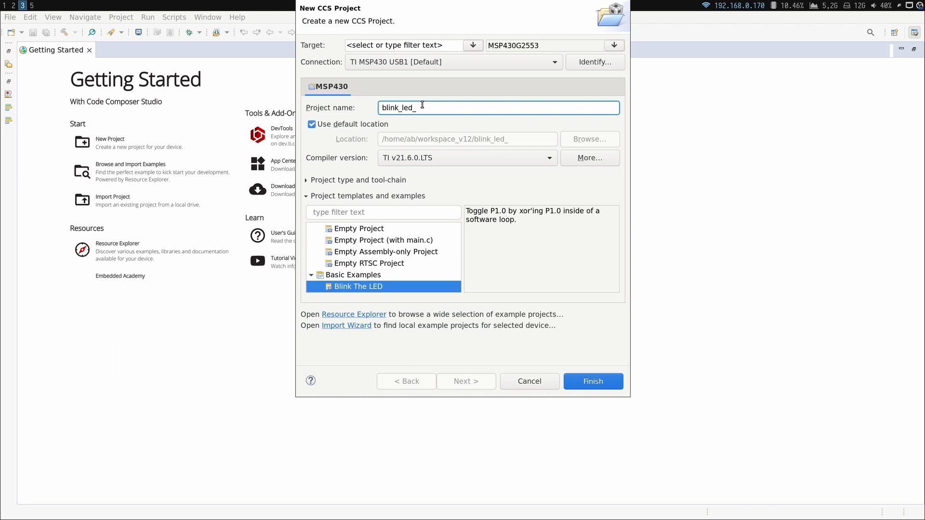
{"action": "left_click", "coordinate": [592, 381]}
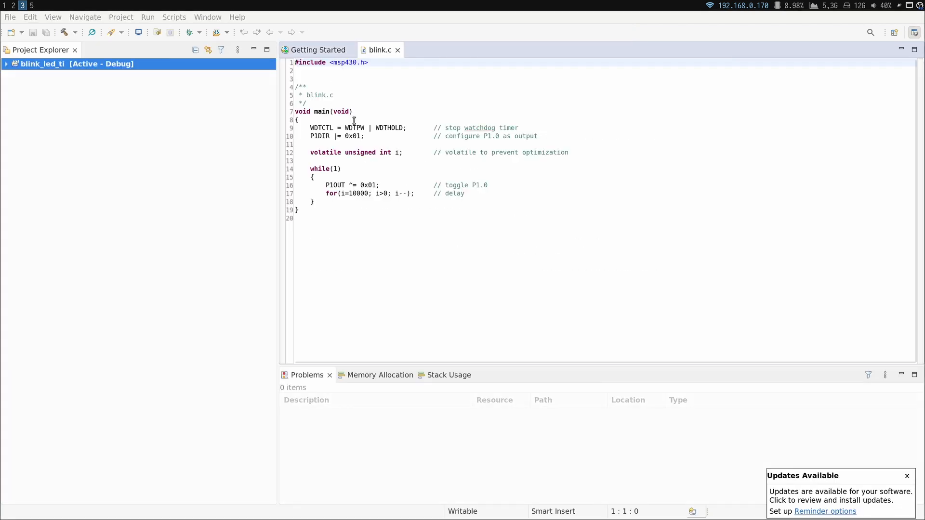
Add __op_code(0x4343) to blink.c, debug past the emulator error to line 17, then terminate
{"action": "type", "text": "__op_code()"}
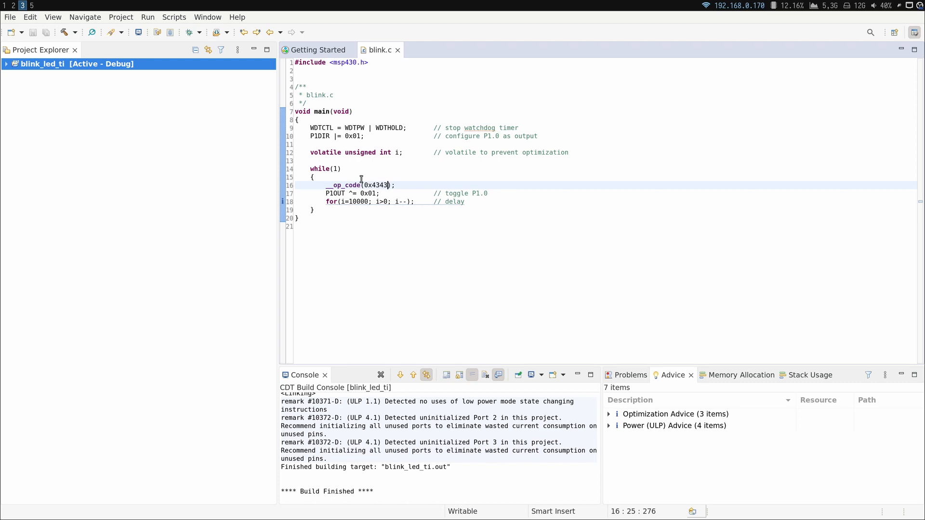
{"action": "mouse_move", "coordinate": [188, 31]}
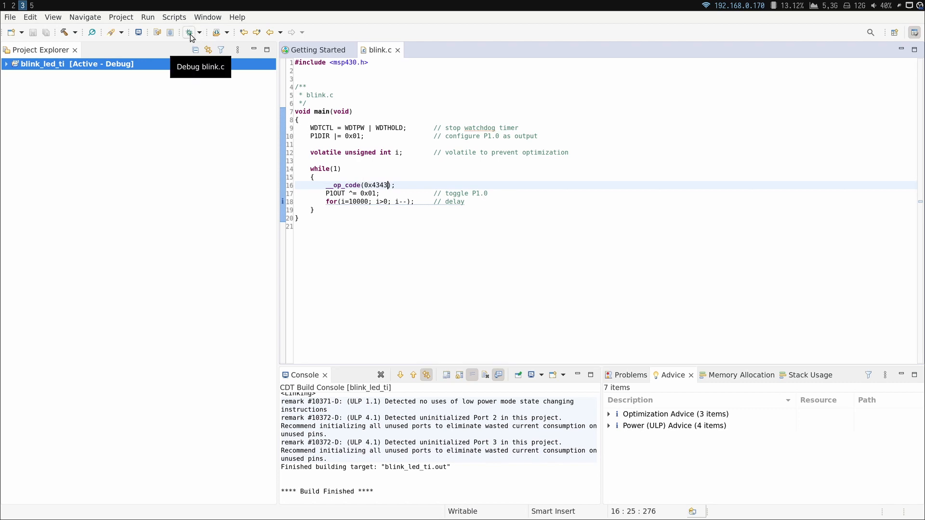
{"action": "left_click", "coordinate": [189, 33]}
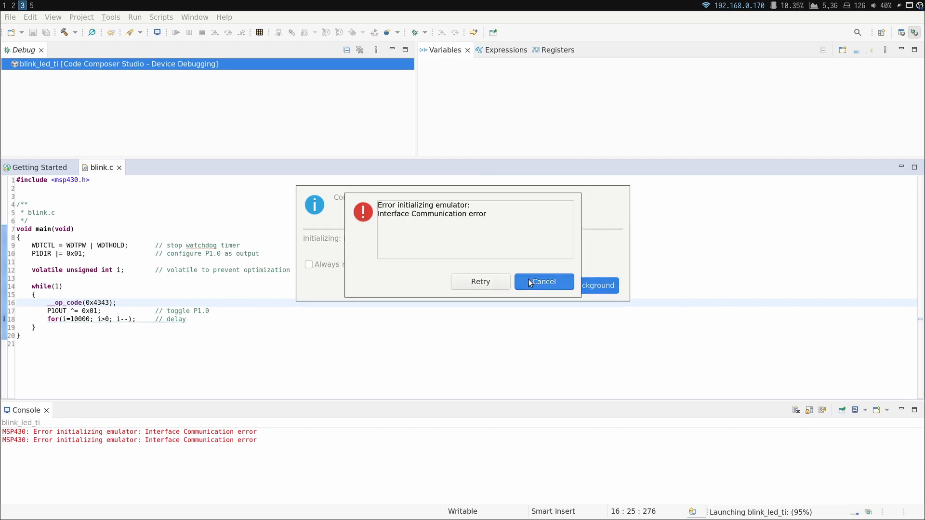
{"action": "left_click", "coordinate": [543, 281]}
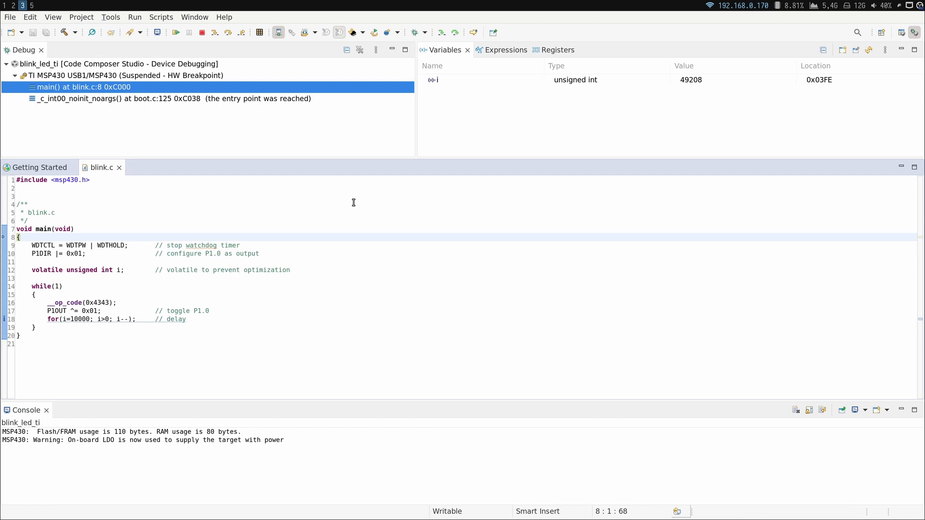
{"action": "mouse_move", "coordinate": [247, 106]}
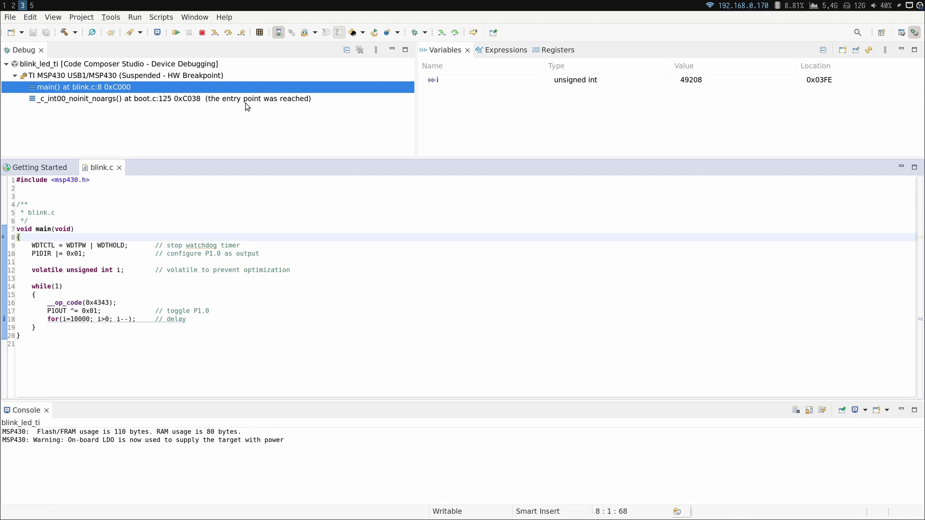
{"action": "left_click", "coordinate": [176, 33]}
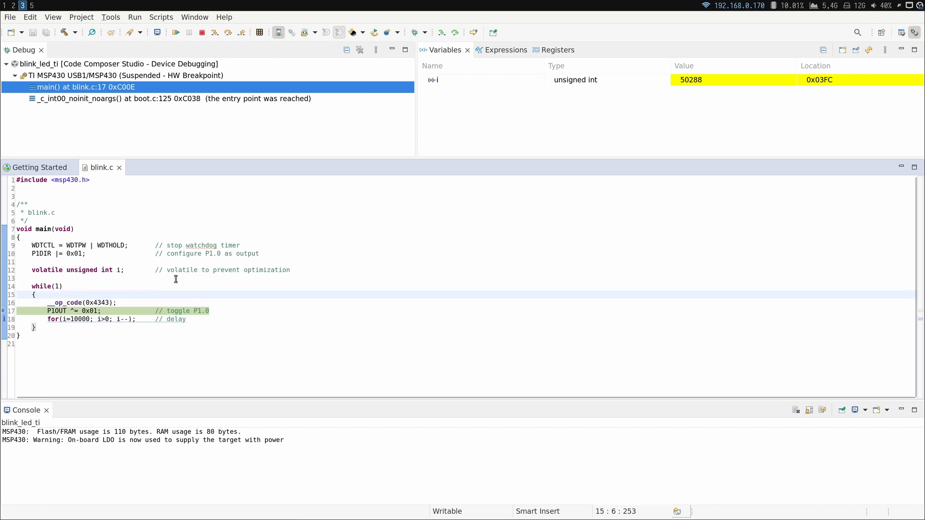
{"action": "left_click", "coordinate": [194, 16]}
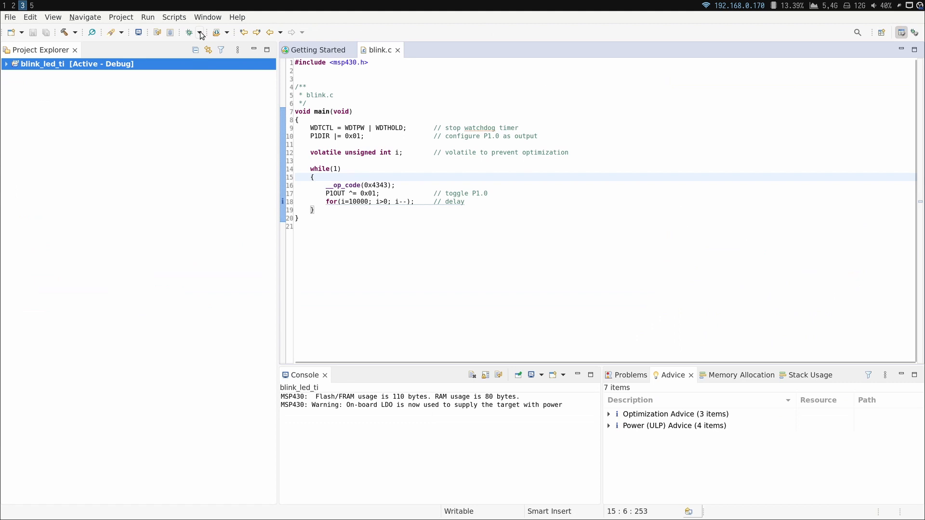
Create the blink_led_gcc project, add __op_code(0x4343); and select it for deletion
{"action": "left_click", "coordinate": [10, 16]}
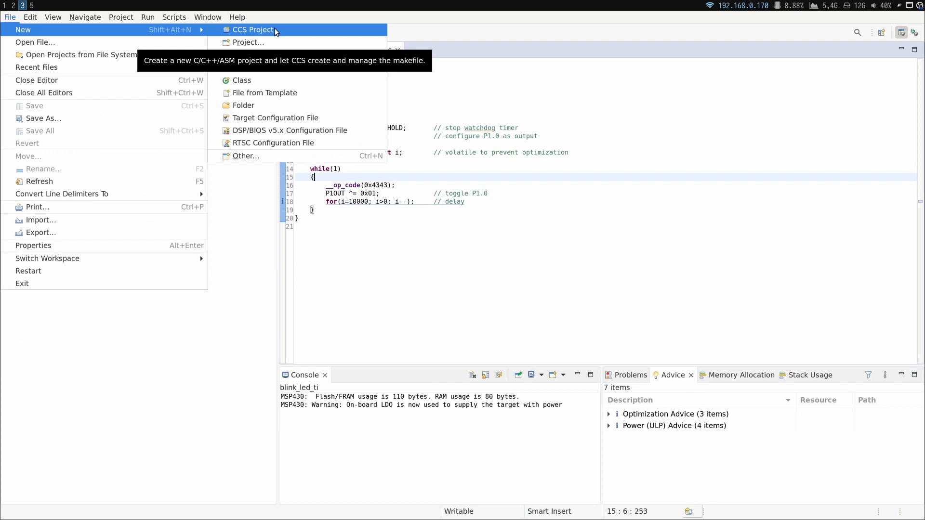
{"action": "left_click", "coordinate": [253, 30]}
{"action": "type", "text": "blink_led_gcc"}
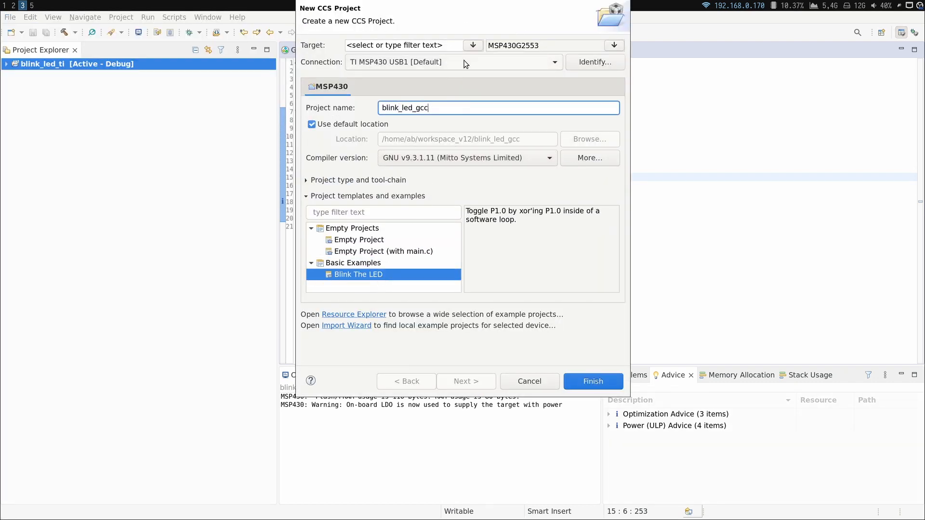
{"action": "left_click", "coordinate": [592, 381]}
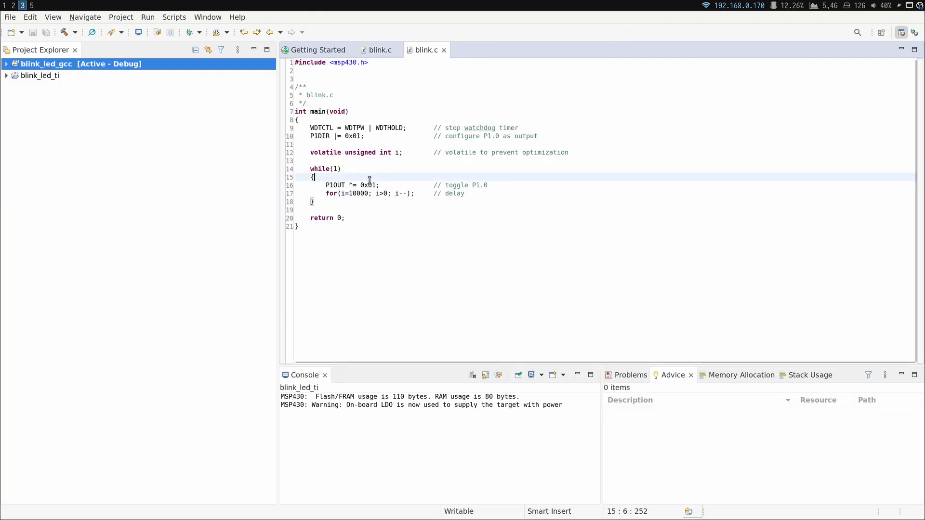
{"action": "type", "text": "__op_code(0x4343);"}
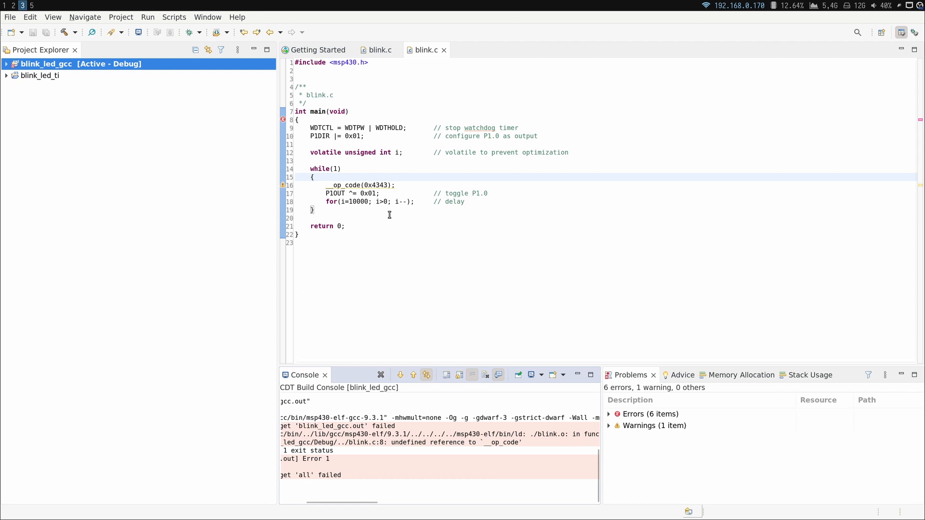
{"action": "double_click", "coordinate": [358, 185]}
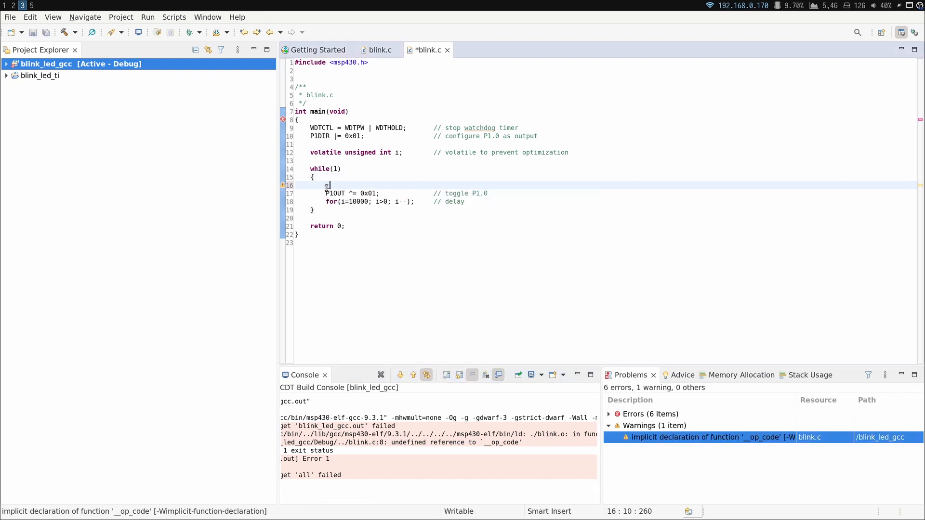
Type __asm volatile("CLR.B R3"); into the blink_led_gcc while loop
{"action": "type", "text": "_asm volatile"}
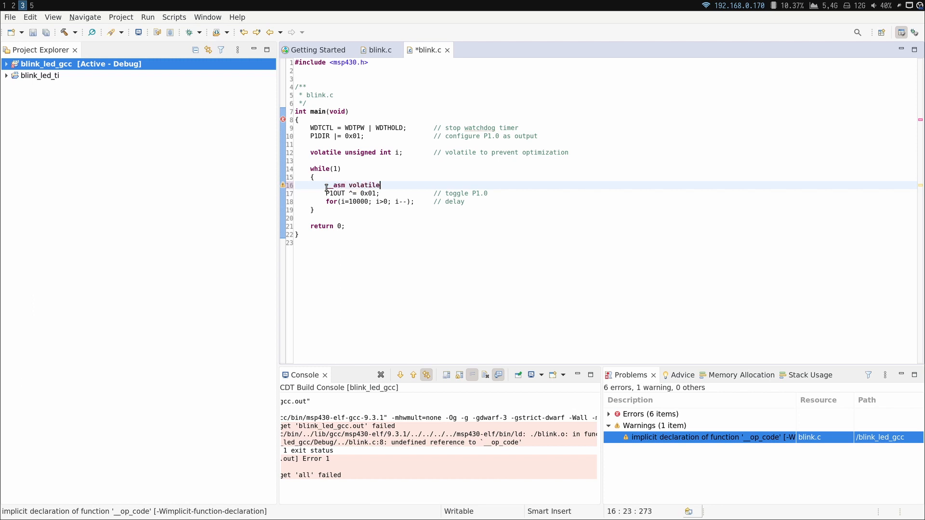
{"action": "type", "text": "(\"CLR.B\")"}
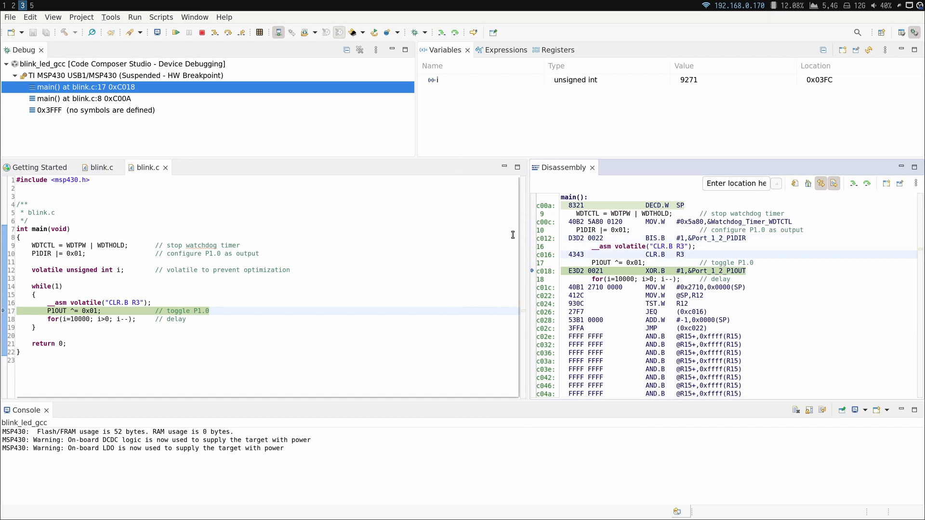
{"action": "mouse_move", "coordinate": [204, 32]}
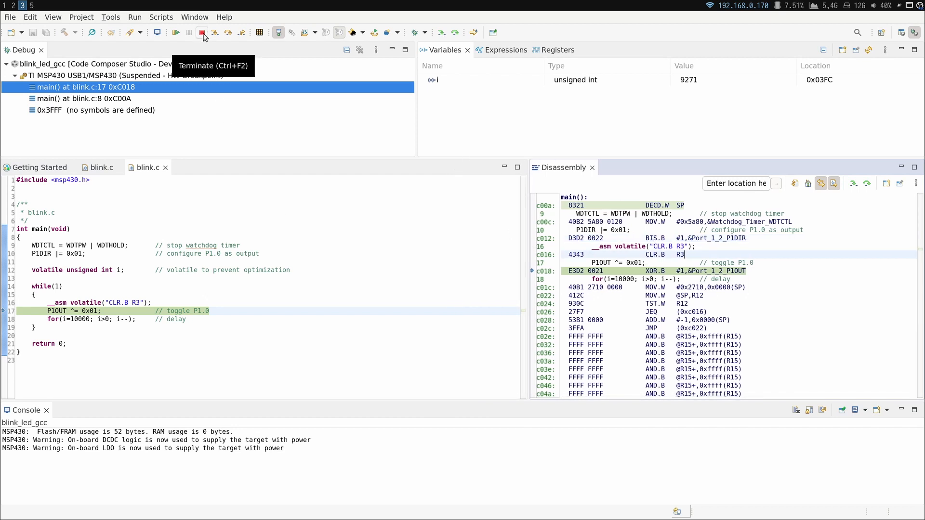
Terminate debugging and create an empty MSP430 project named nsumo_video
{"action": "left_click", "coordinate": [237, 17]}
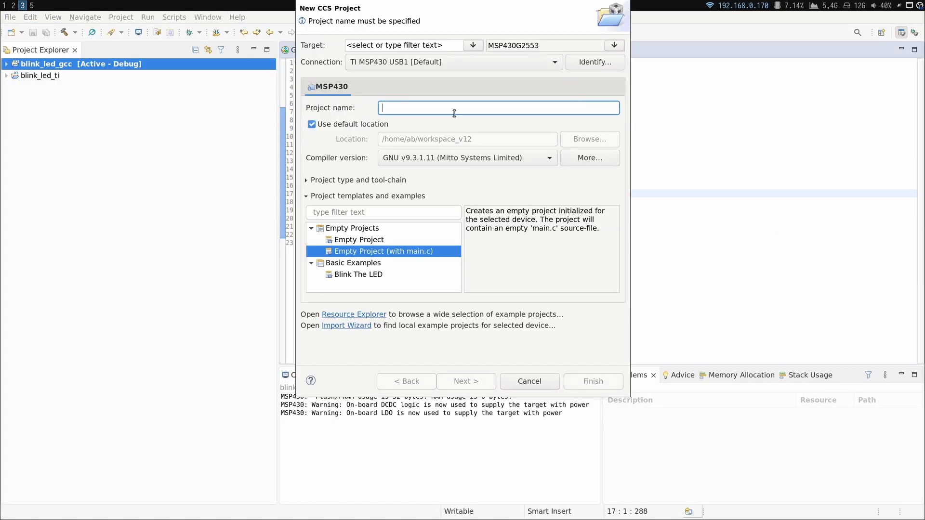
{"action": "type", "text": "ns"}
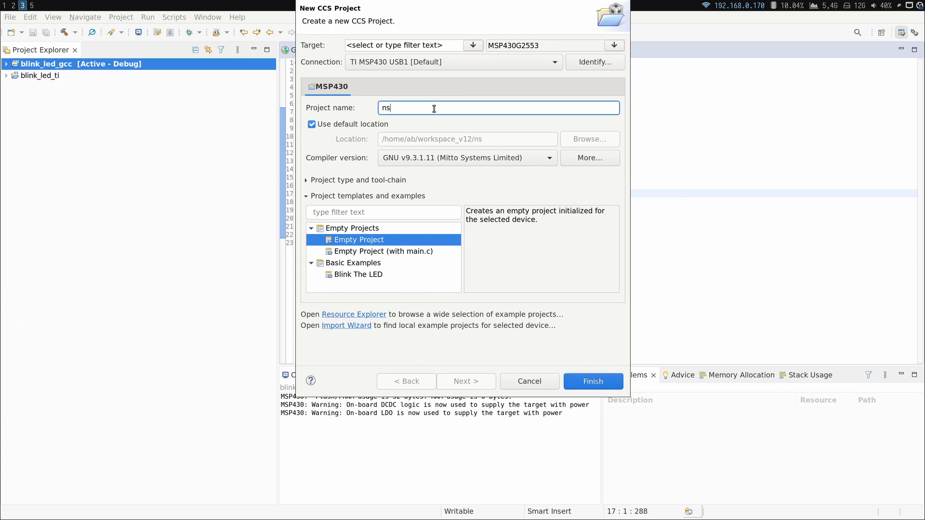
{"action": "type", "text": "umo_video"}
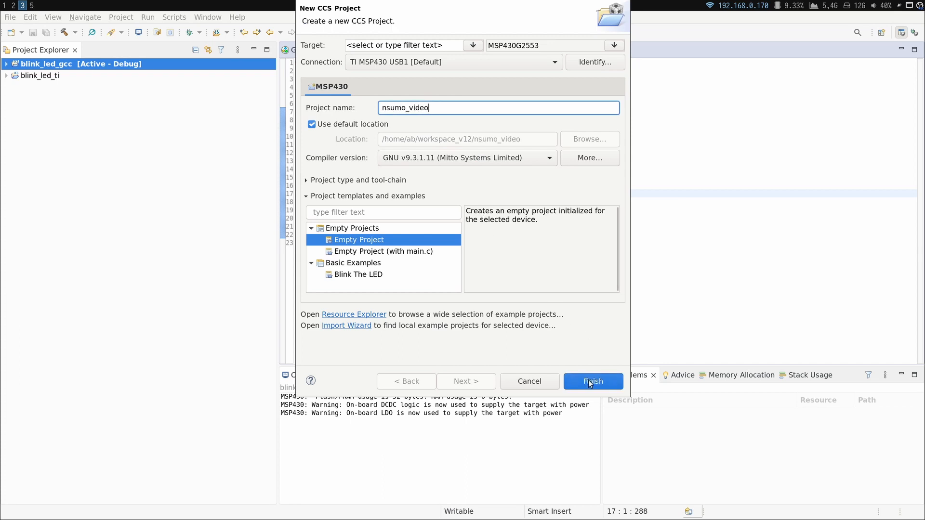
{"action": "left_click", "coordinate": [592, 381]}
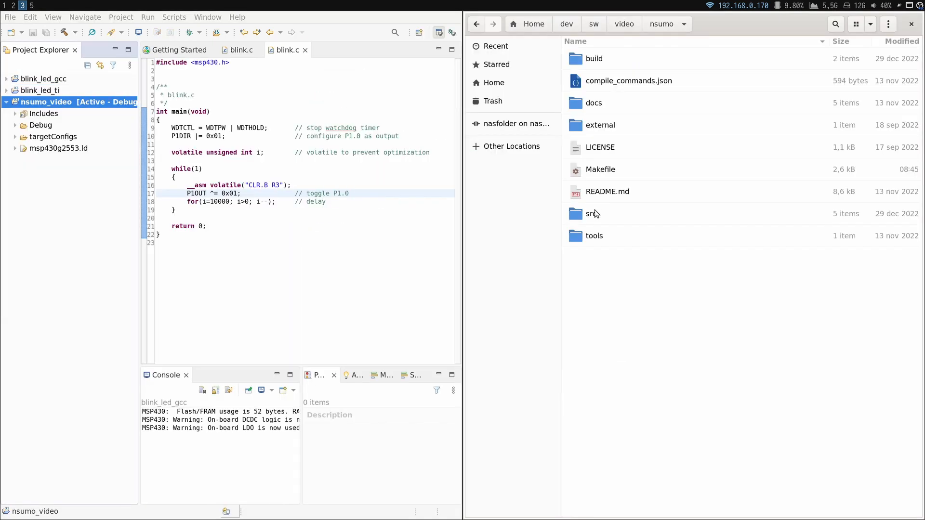
Add the nsumo src folder to nsumo_video and define the LAUNCHPAD compiler symbol
{"action": "left_click", "coordinate": [591, 214]}
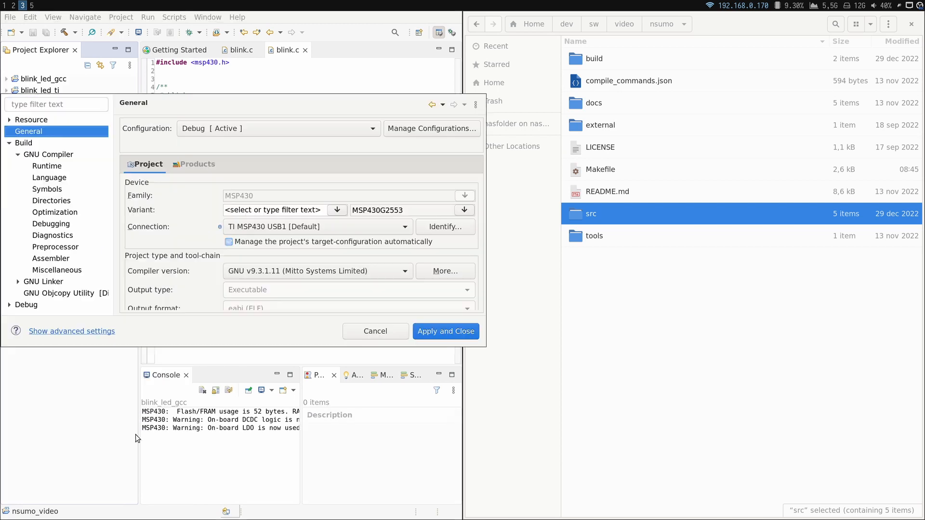
{"action": "left_click", "coordinate": [51, 200]}
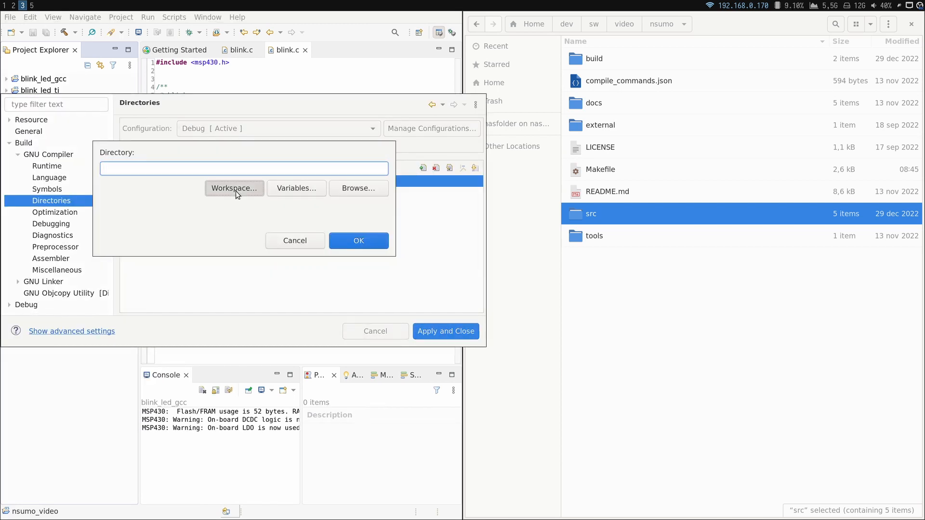
{"action": "left_click", "coordinate": [234, 188]}
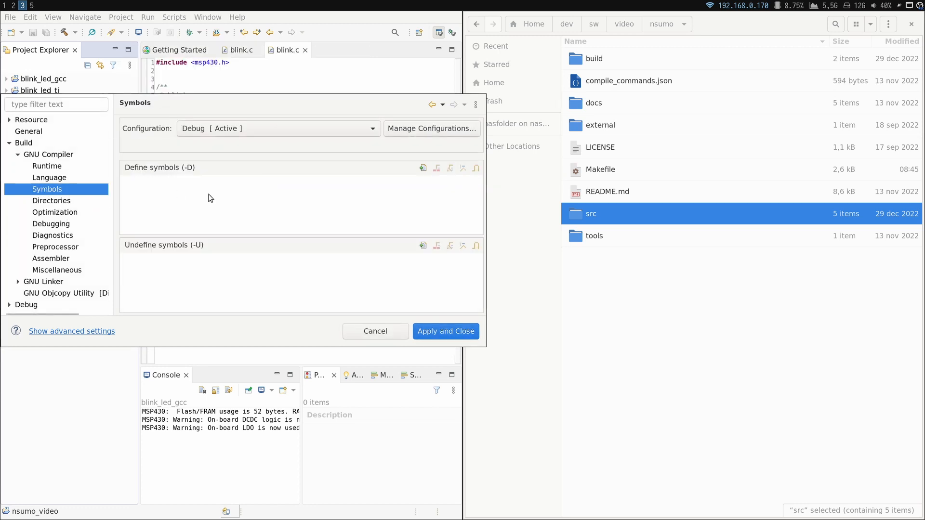
{"action": "left_click", "coordinate": [422, 168]}
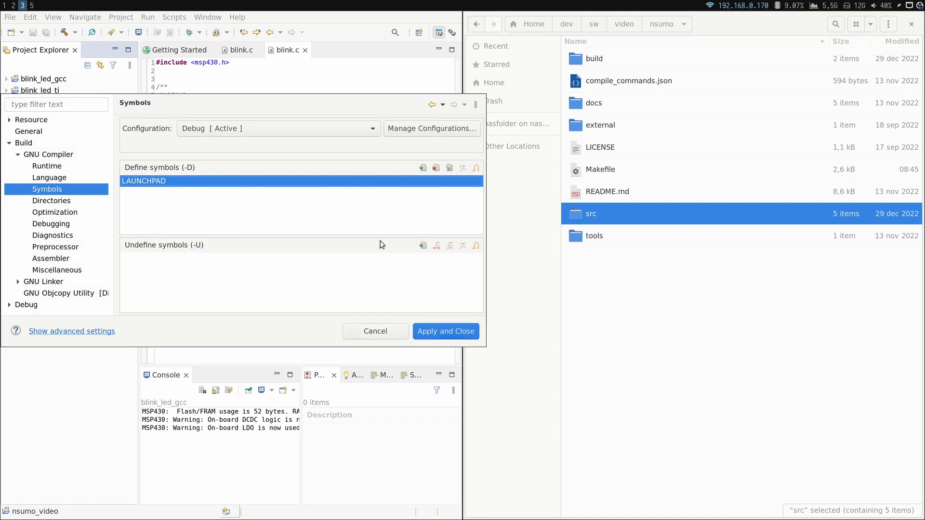
{"action": "left_click", "coordinate": [444, 331]}
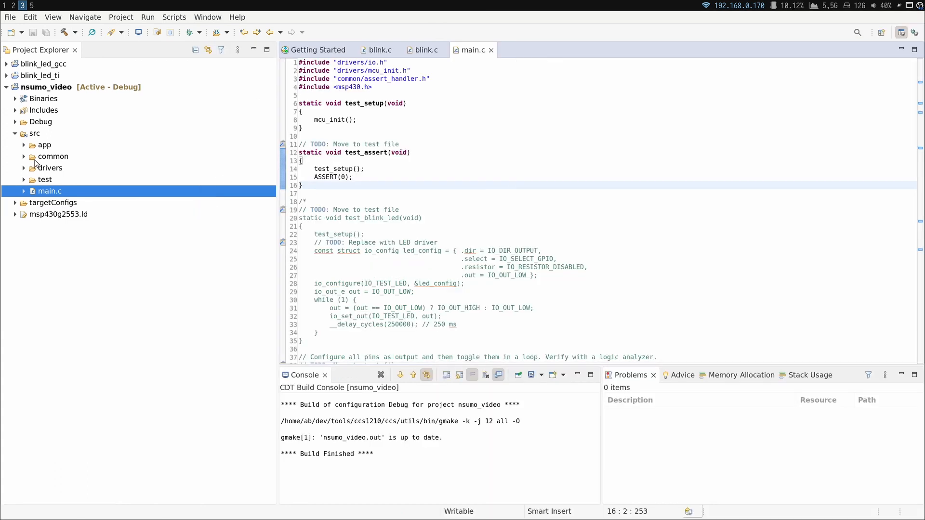
In assert_handler.c, define BREAKPOINT as __asm volatile("CLR.B R3") and comment out its use
{"action": "left_click", "coordinate": [24, 156]}
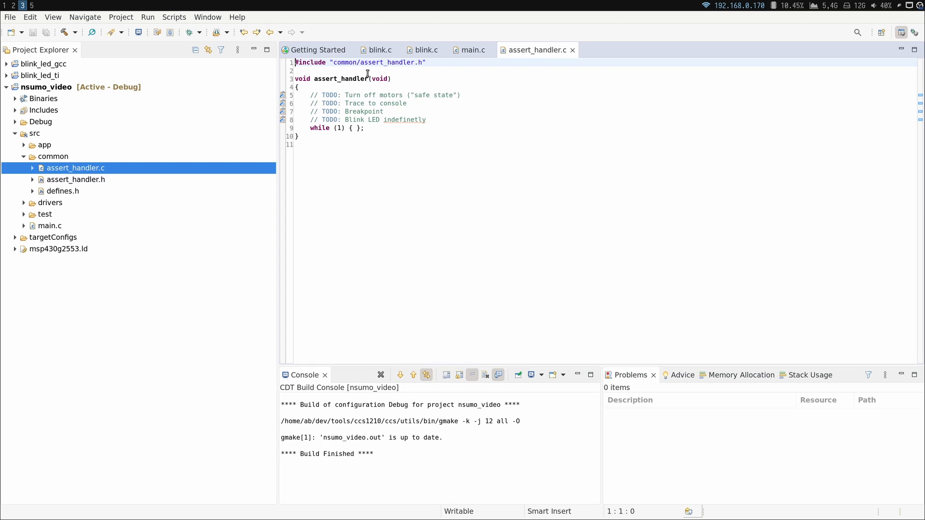
{"action": "type", "text": "#define BREAK"}
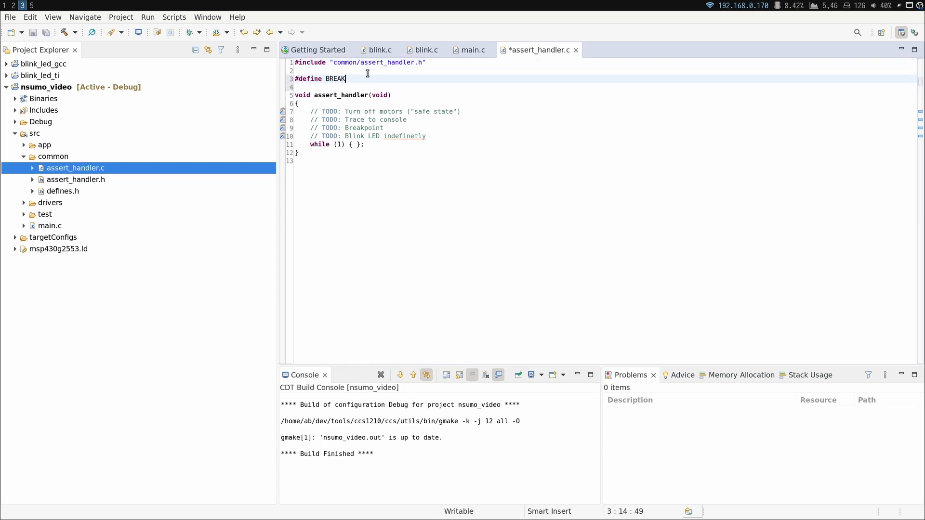
{"action": "type", "text": "POINT __asm volatile(\"C\")"}
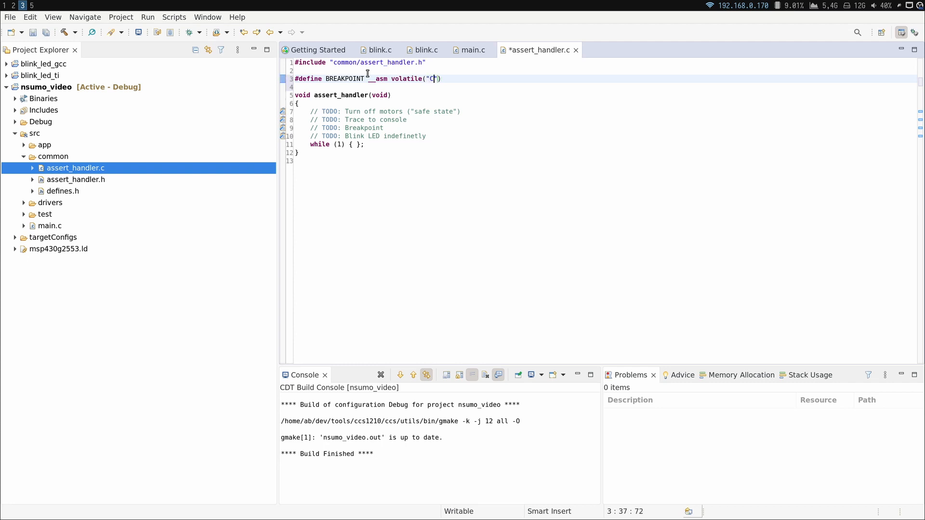
{"action": "type", "text": "LR.B R3"}
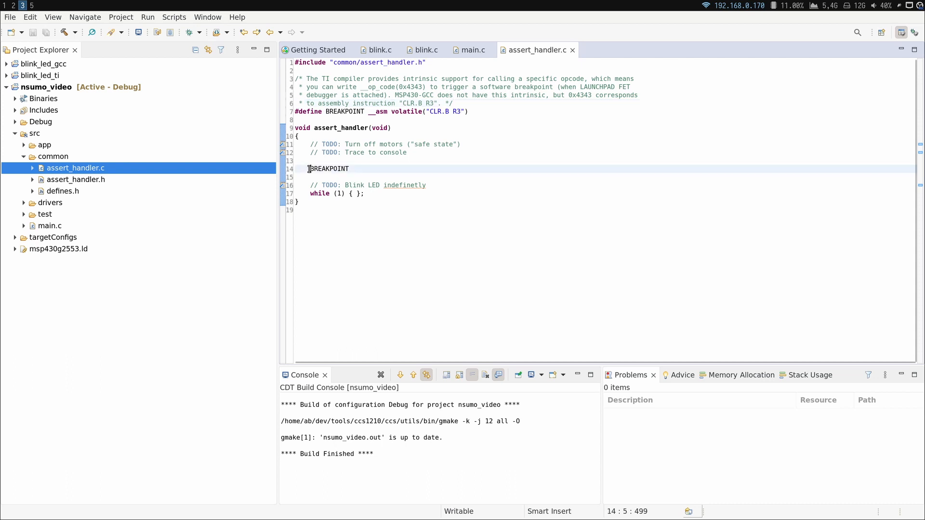
{"action": "type", "text": "//"}
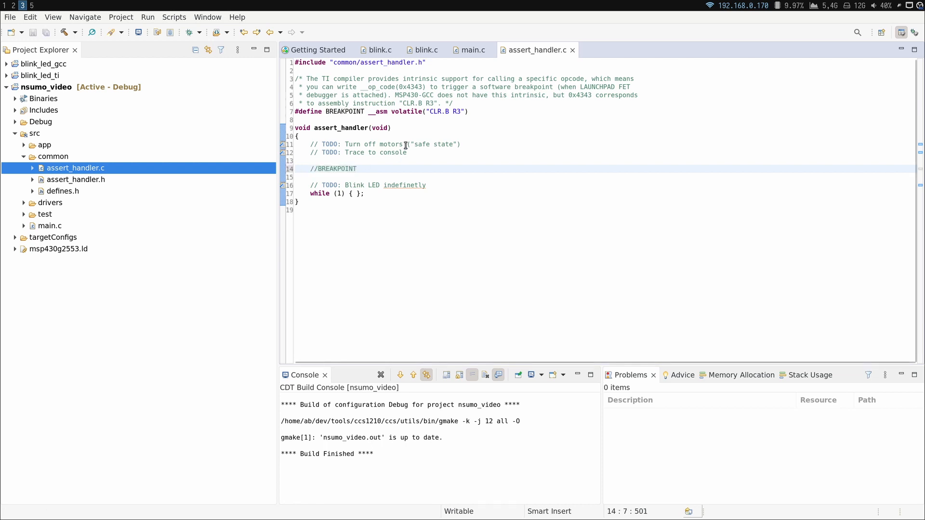
{"action": "mouse_move", "coordinate": [472, 50]}
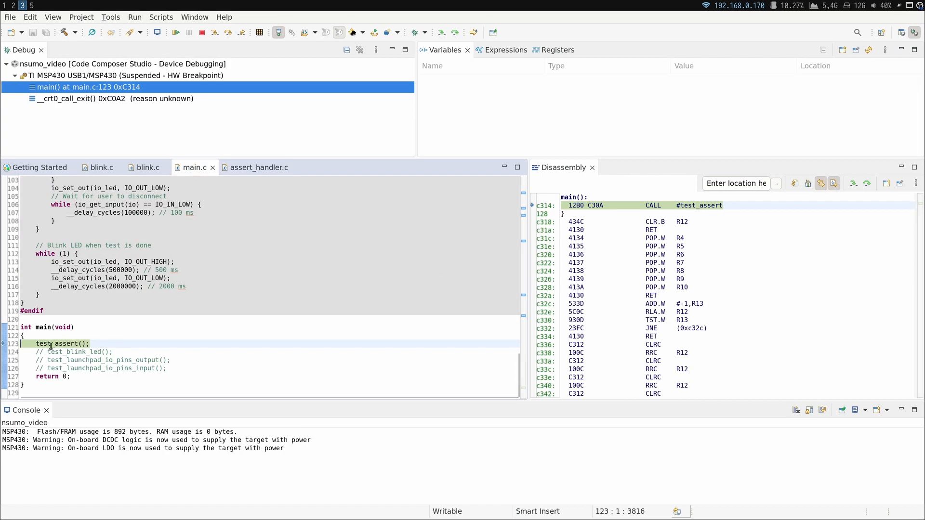
End the debug session, save assert_handler.c and relaunch the debugger on the board
{"action": "left_click", "coordinate": [189, 32]}
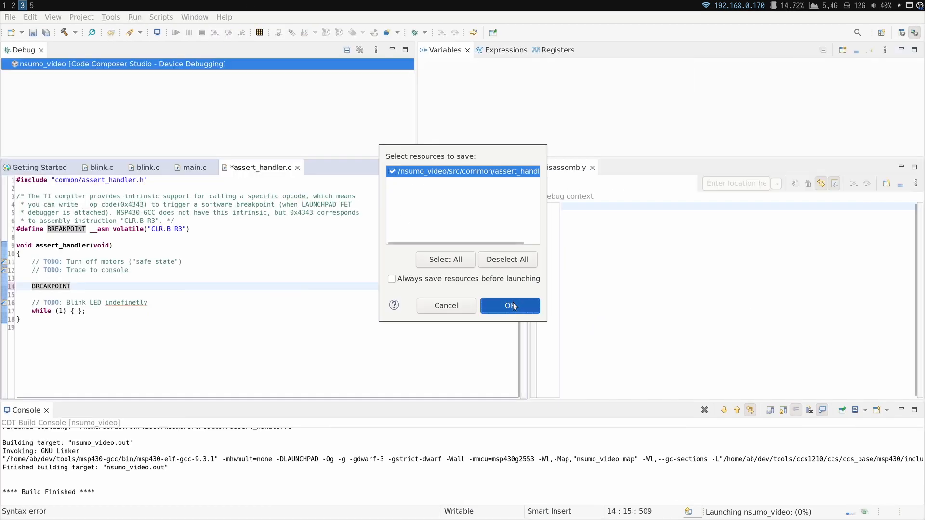
{"action": "left_click", "coordinate": [509, 305]}
{"action": "type", "text": ";"}
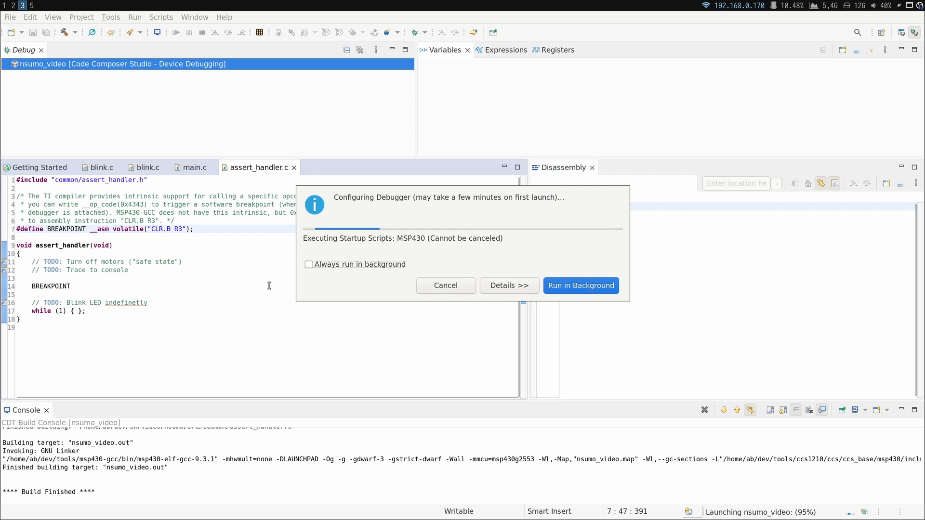
{"action": "left_click", "coordinate": [581, 286]}
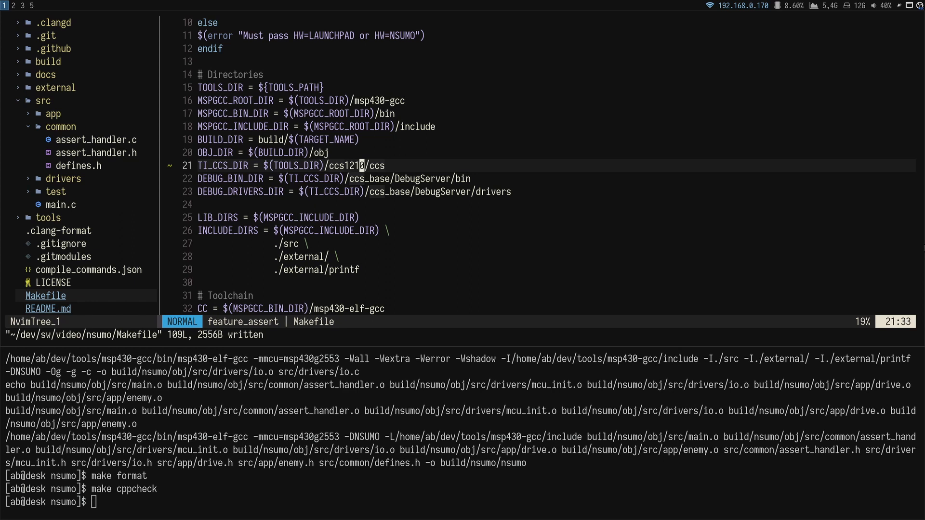
Build the firmware with make HW=LAUNCHPAD, then create src/drivers/led.c and led.h with touch
{"action": "type", "text": "make HW=LAUNCHPAD"}
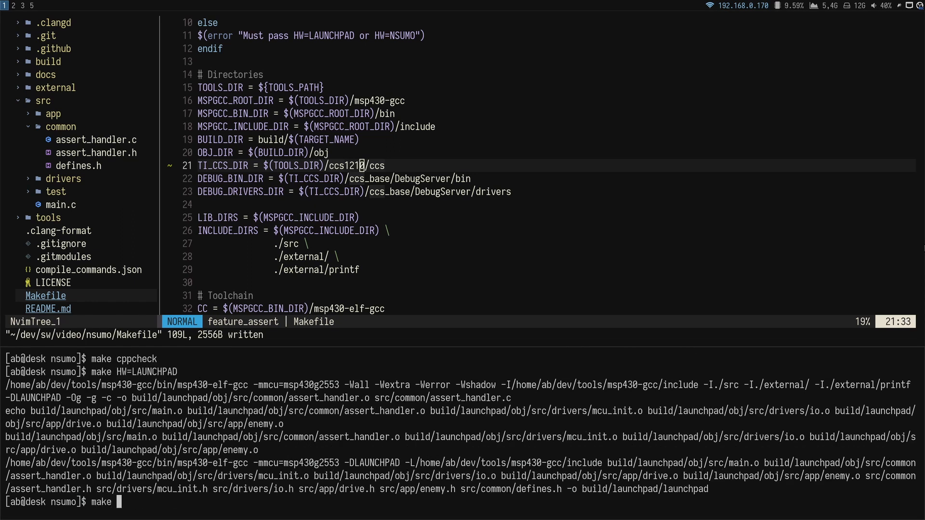
{"action": "key", "text": "Return"}
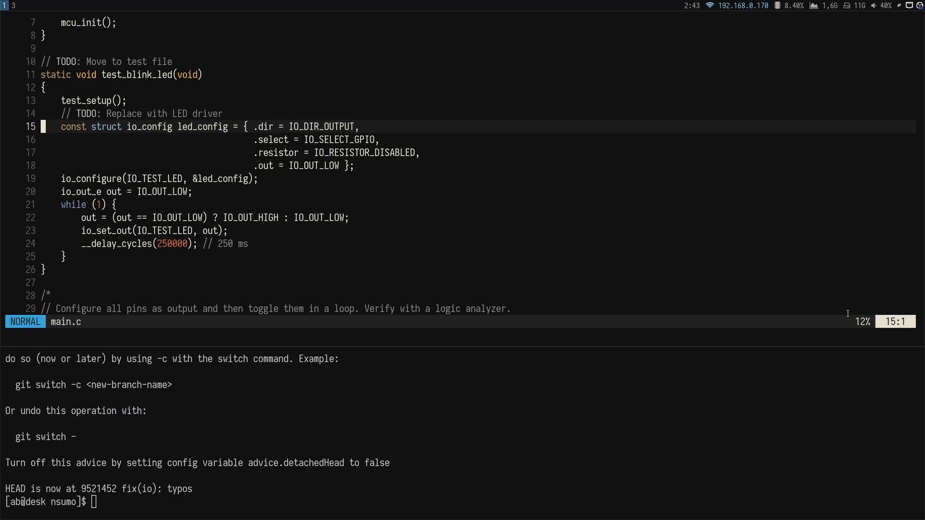
{"action": "key", "text": "V"}
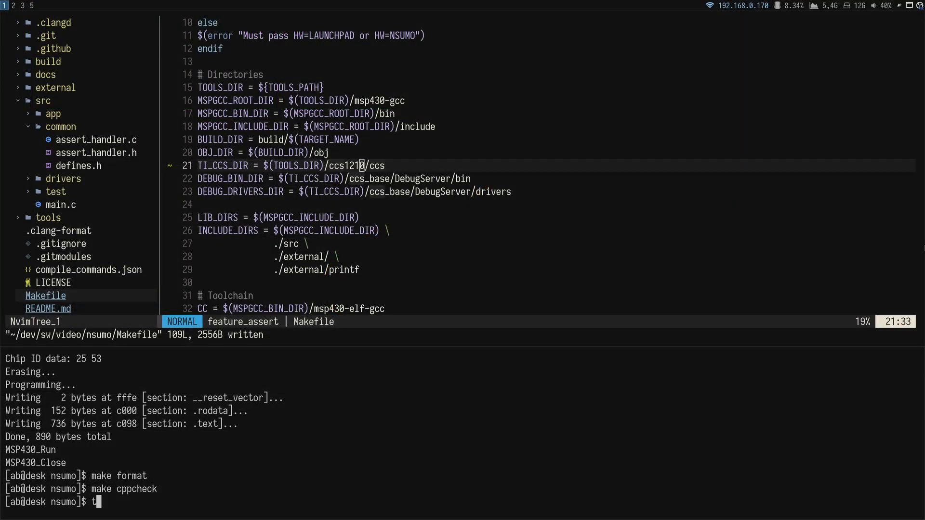
{"action": "type", "text": "ouch src/drivers/led.c src/drivers/led.h"}
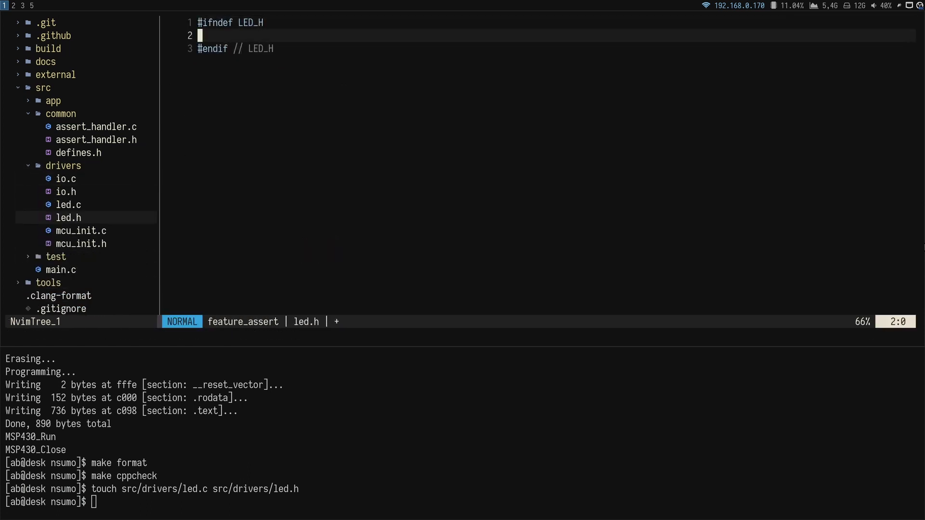
Declare led_init, led_set and the led_e and LED state enums in led.h; begin led.c
{"action": "type", "text": "void led_init(void);"}
{"action": "type", "text": "void led_set(led_e led, led_state_e state);"}
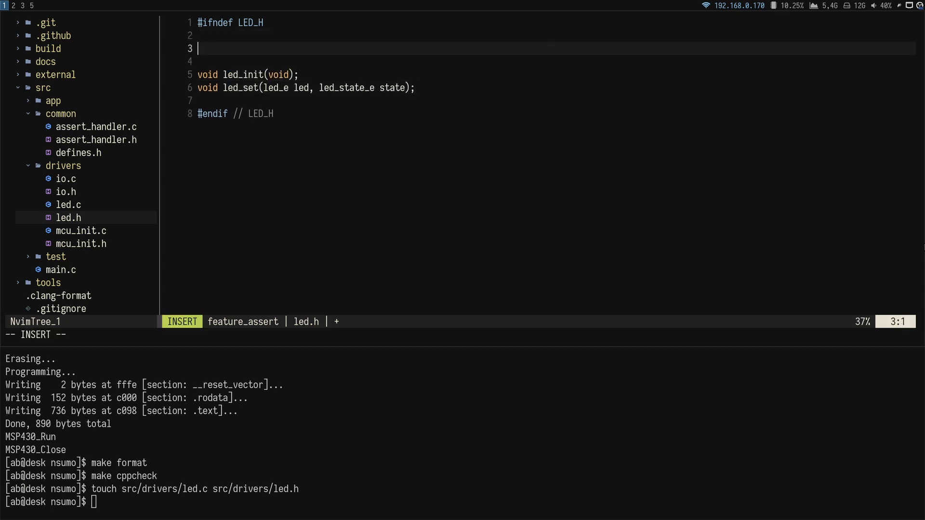
{"action": "type", "text": "typedef enum"}
{"action": "type", "text": "LED_TEST,"}
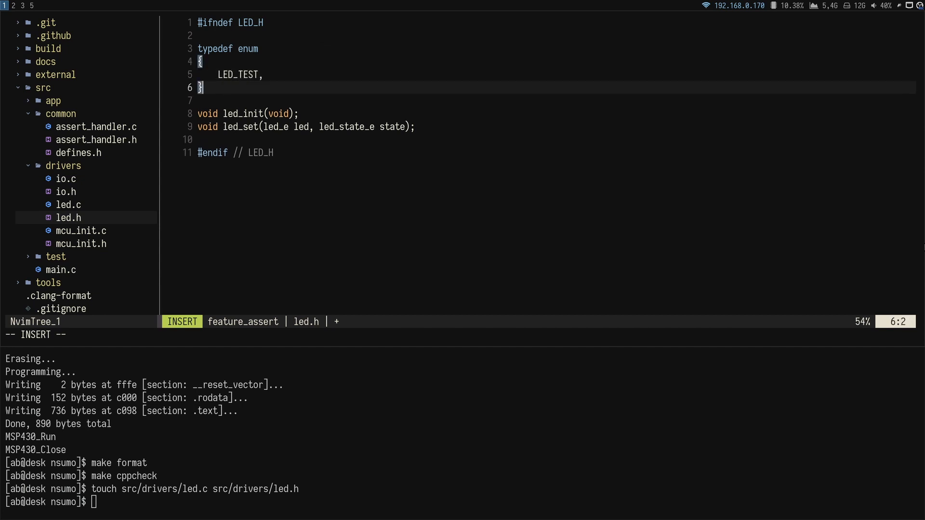
{"action": "type", "text": "led_e;"}
{"action": "type", "text": "LED_STATE_O"}
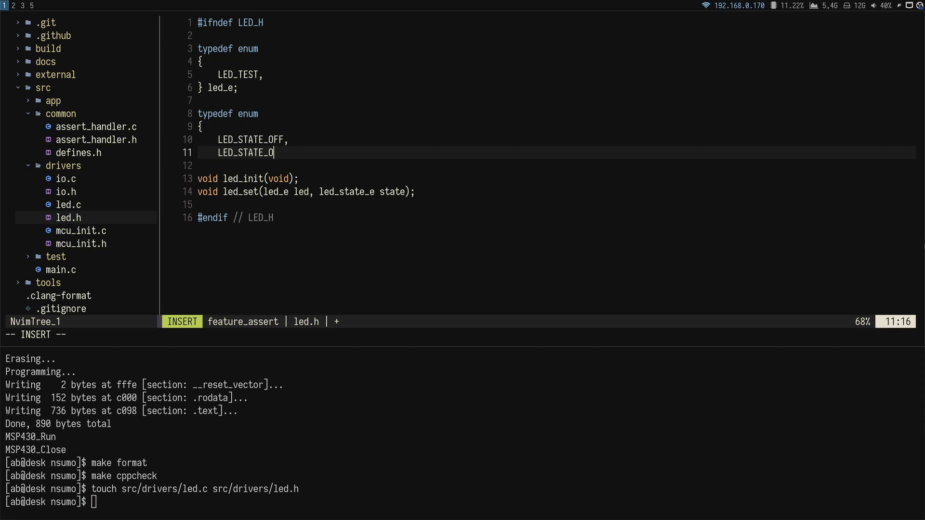
{"action": "type", "text": "N,"}
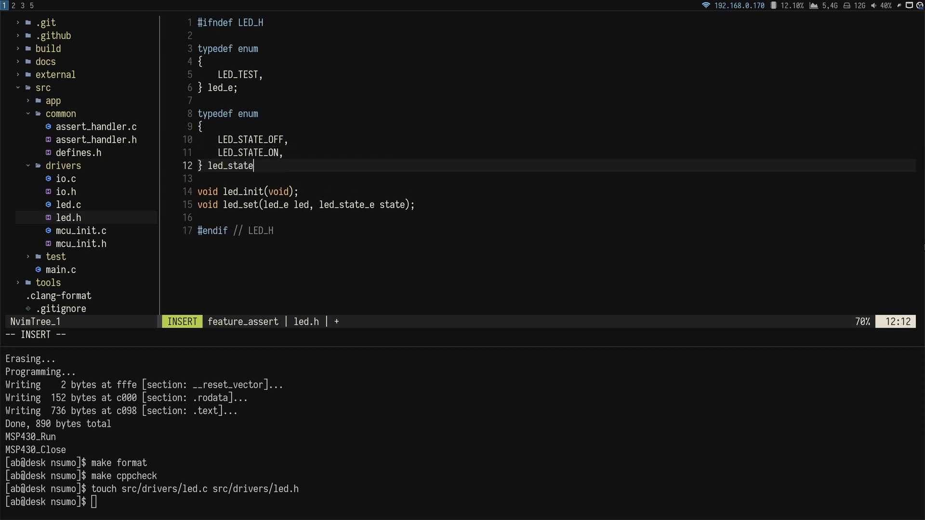
{"action": "type", "text": "// Simple driver for cont"}
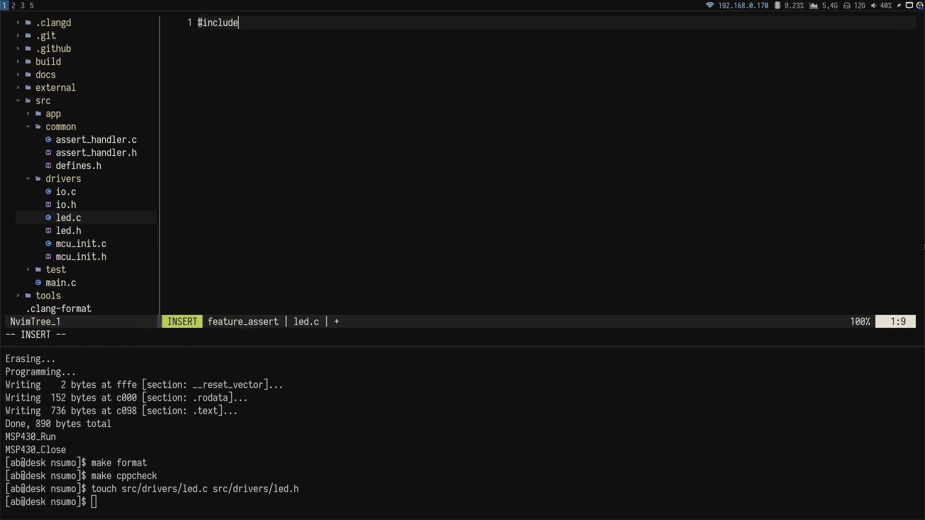
Include drivers/led.h in led.c and write a led_init stub with TODO notes
{"action": "type", "text": "\"drivers/led.h\""}
{"action": "type", "text": "void led_i"}
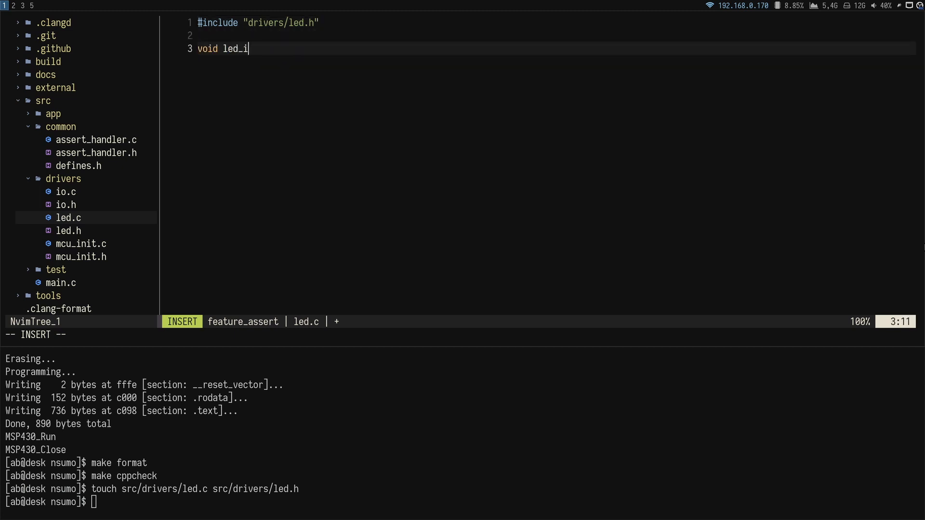
{"action": "type", "text": "nit(void)"}
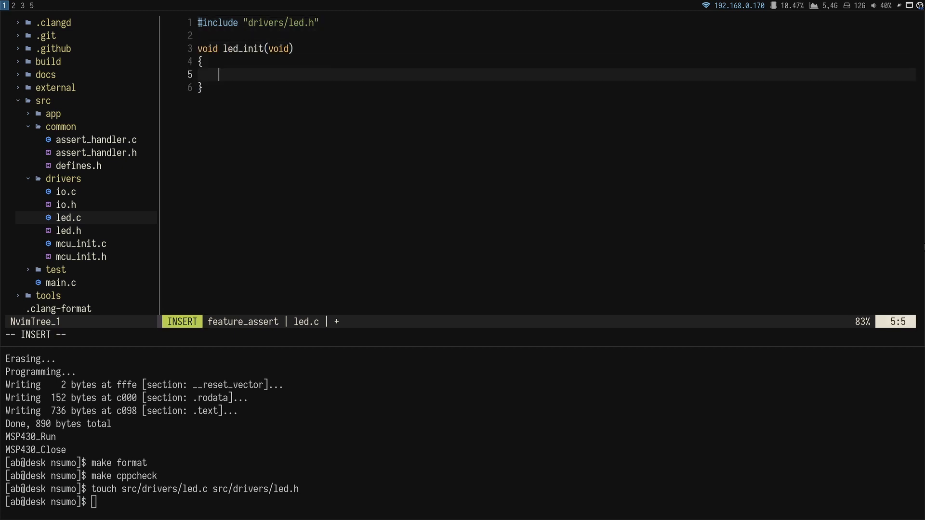
{"action": "type", "text": "// TODO: Assert !initialized"}
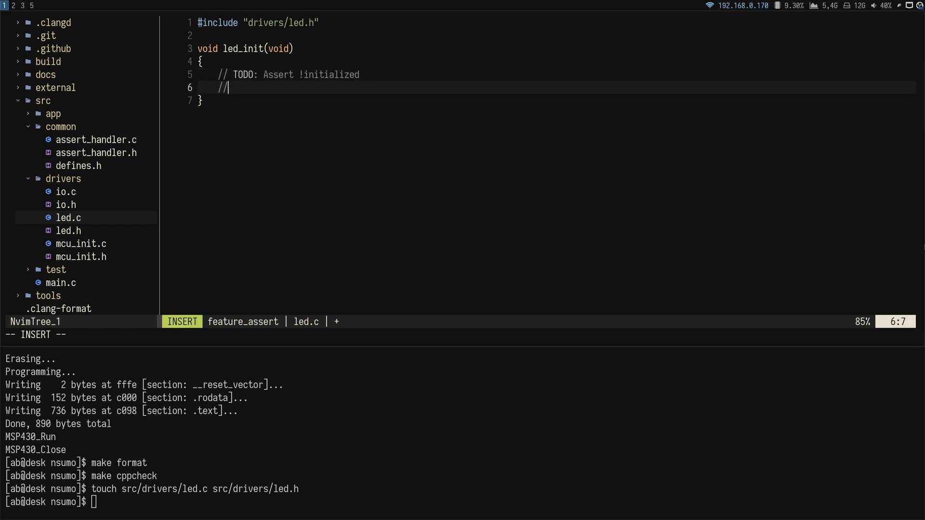
{"action": "type", "text": "TODO: Assert current configuration"}
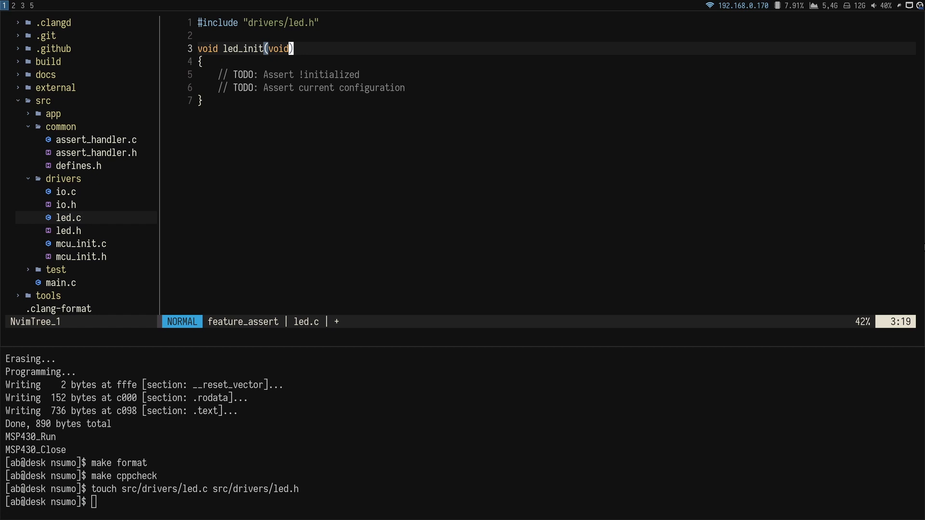
Add a led_set(led_e led, led_state...) stub, include common/defines.h, and a static initialized flag
{"action": "type", "text": "void led_set("}
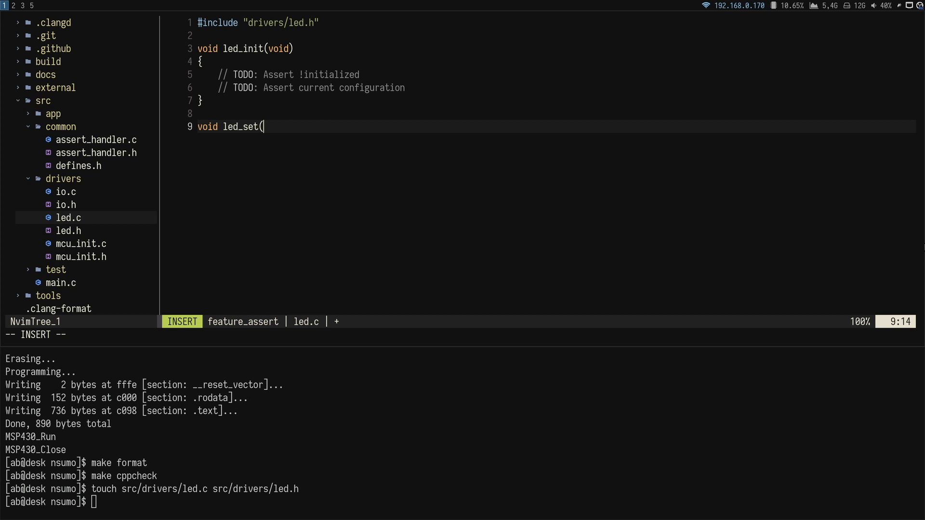
{"action": "type", "text": "led_e led, led_state_e state"}
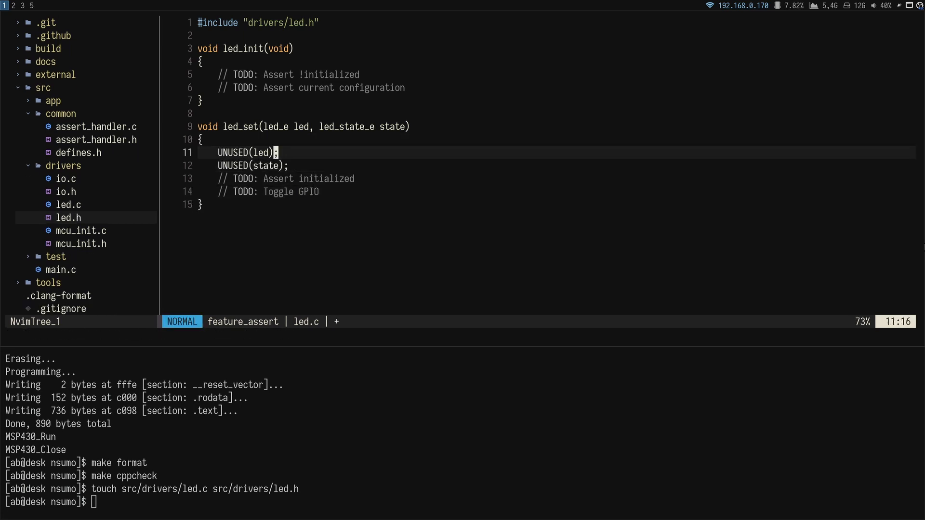
{"action": "type", "text": "#include \"common/defines.h"}
{"action": "left_click", "coordinate": [462, 502]}
{"action": "type", "text": "make HW=LAUNCHPAD"}
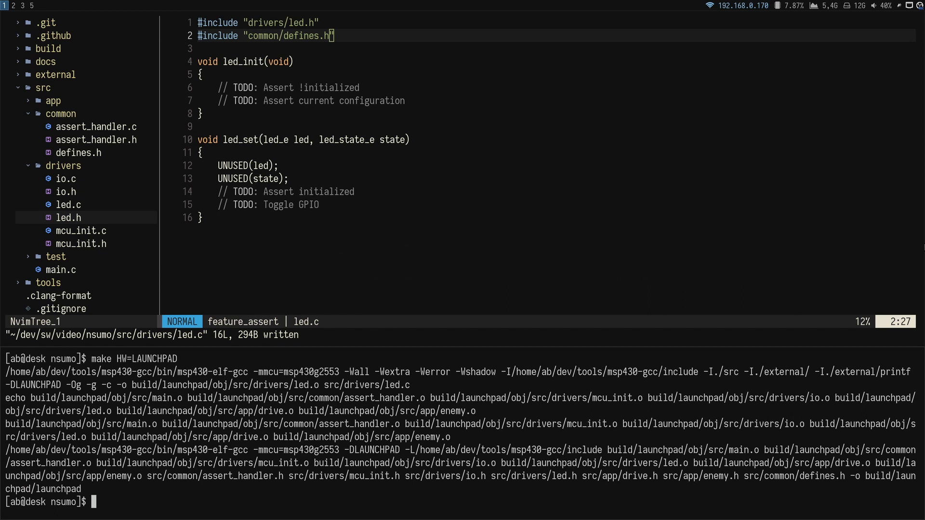
{"action": "type", "text": "static bool initialized = false;"}
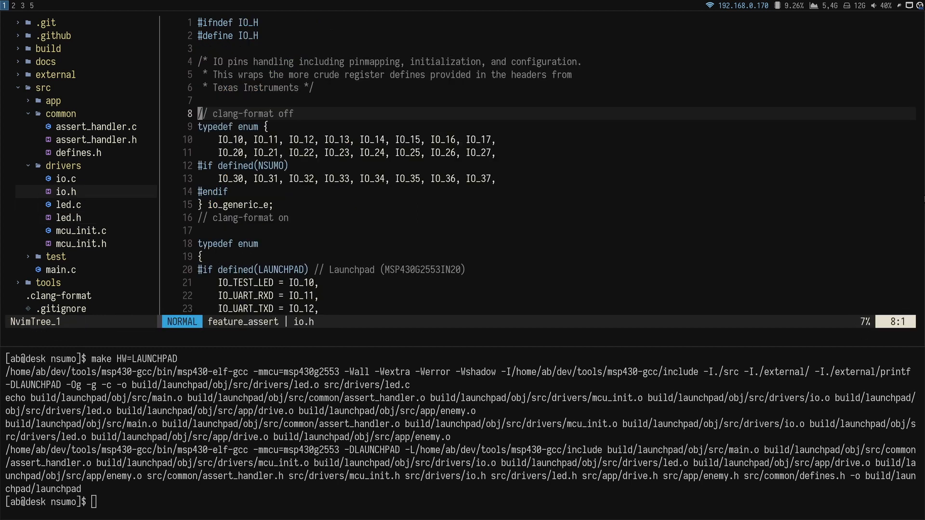
Declare io_get_current_config(io_e io, struct io_config*) and io_config_compare(cfg1, cfg2) prototypes in io.h
{"action": "type", "text": "void io_get_"}
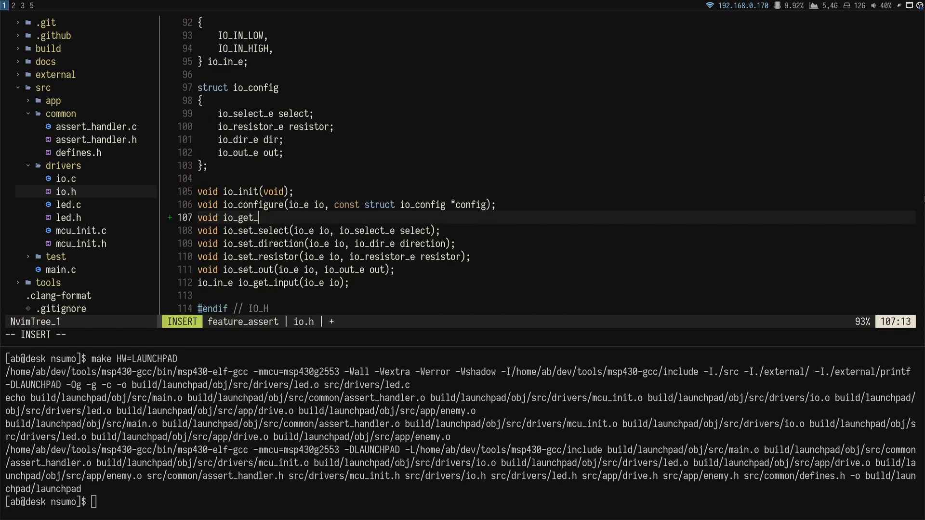
{"action": "type", "text": "current_config(io_e io, struct io_config *current_config);"}
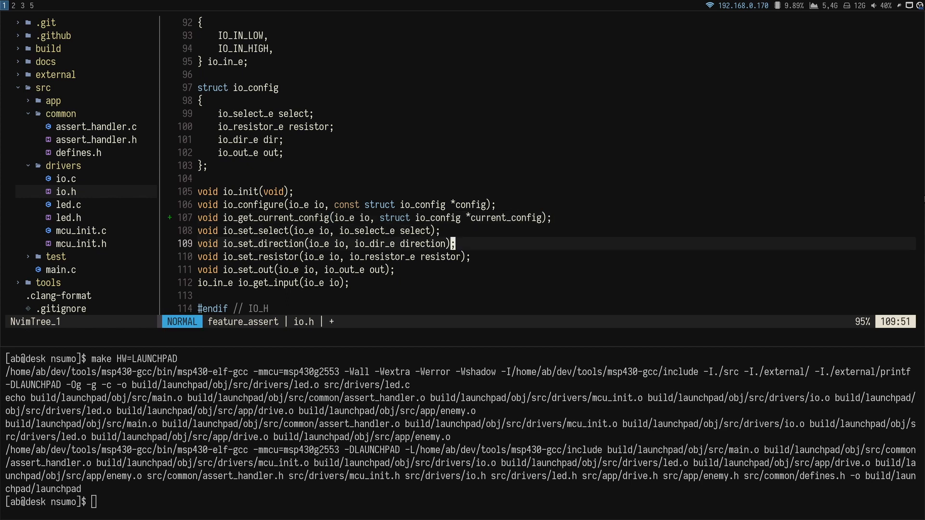
{"action": "type", "text": "bool io_config_compare(const"}
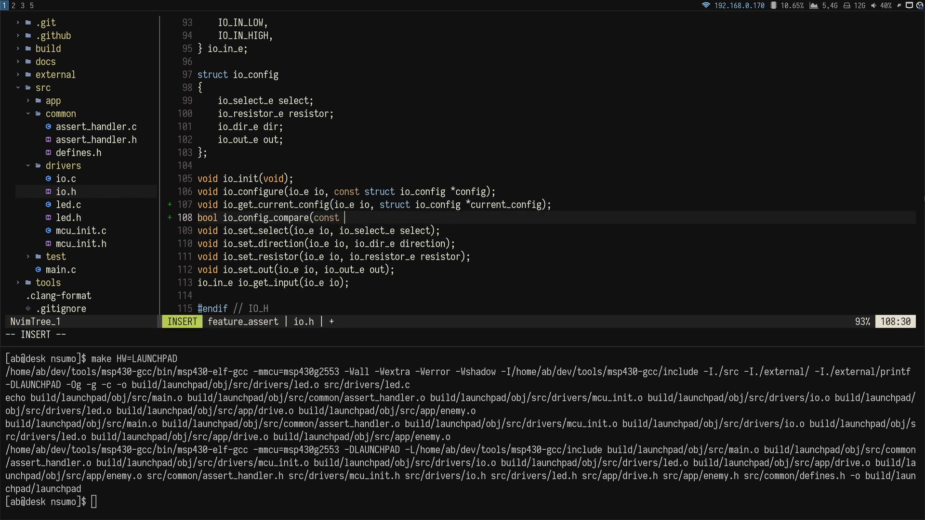
{"action": "type", "text": "struct io_config *cfg1,"}
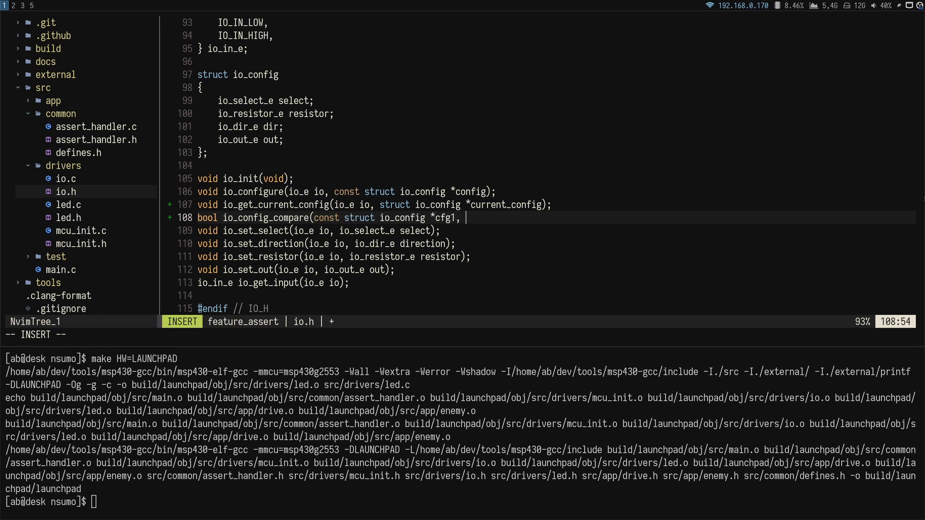
{"action": "type", "text": "const struct io_config *cf"}
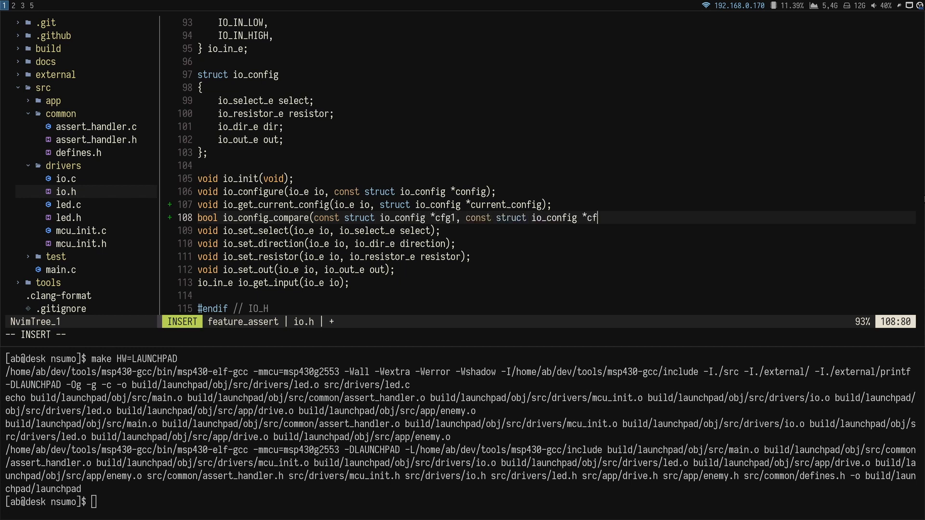
{"action": "type", "text": "g2);"}
{"action": "type", "text": "IO_DIR_OUTPUT, /"}
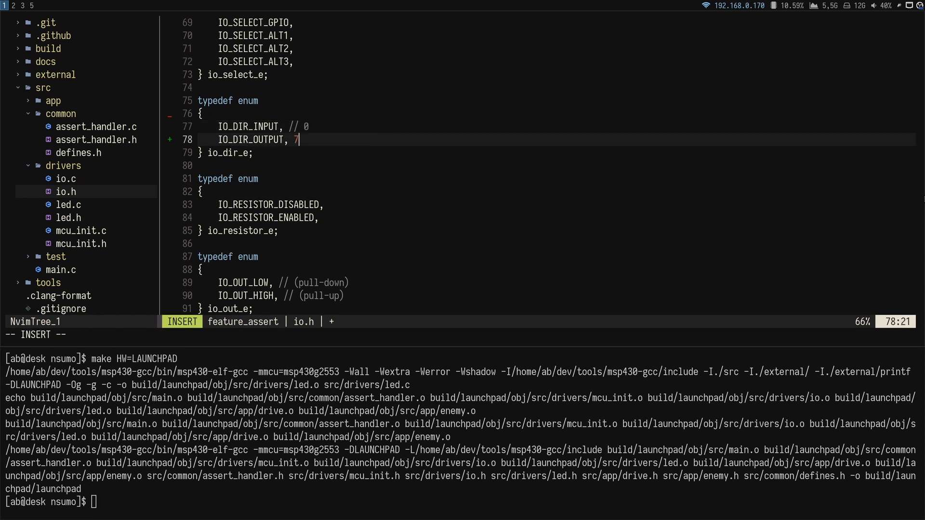
Write io_config_compare in io.c, comparing cfg1 and cfg2 field by field, starting with select
{"action": "key", "text": "BackSpace"}
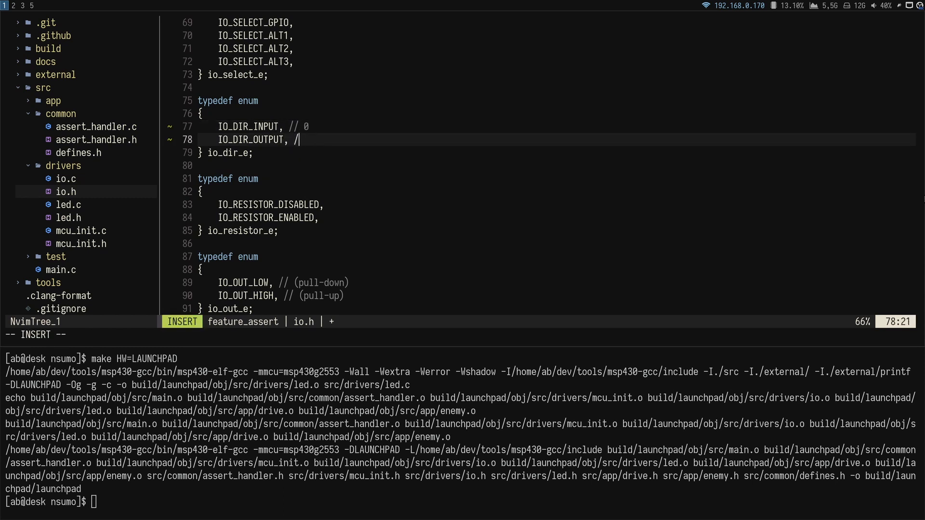
{"action": "key", "text": "Escape"}
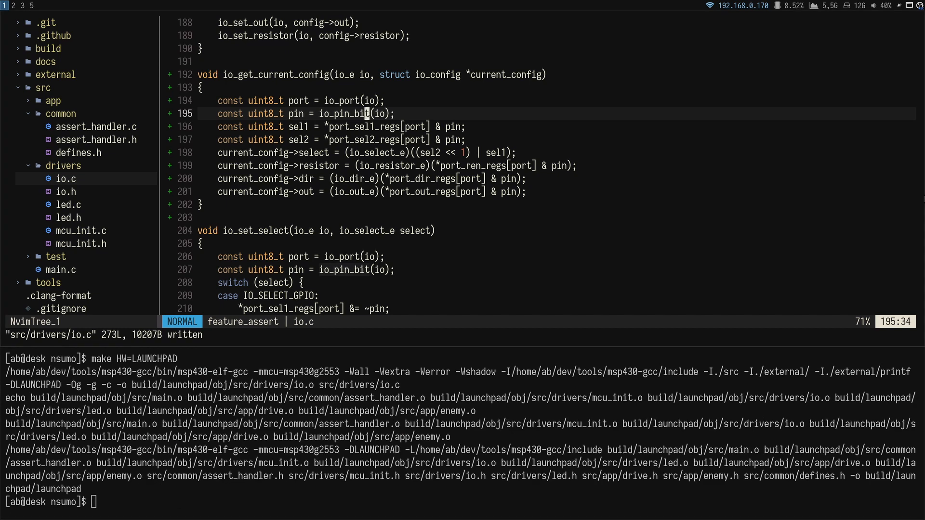
{"action": "key", "text": "o"}
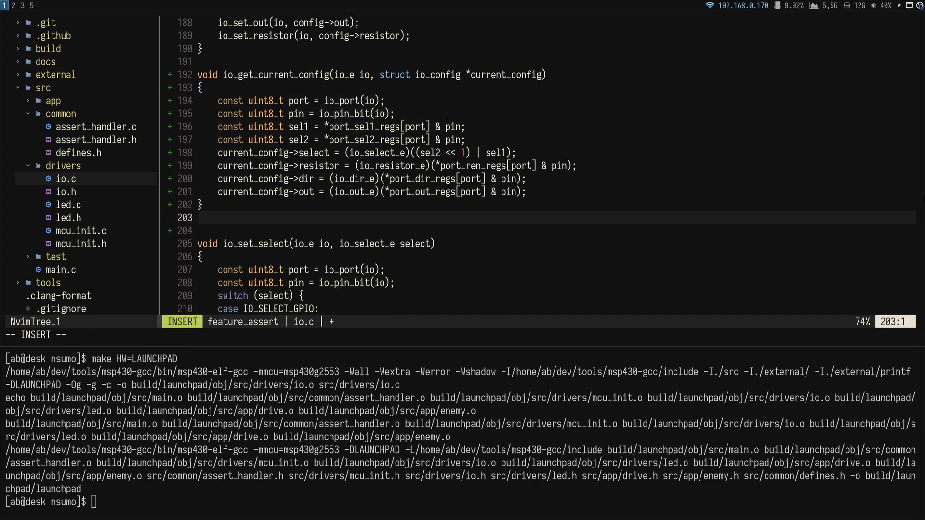
{"action": "type", "text": "bool io_config_compare(const struct io_config *cfg1, const struct io_config *cfg2"}
{"action": "type", "text": "&&"}
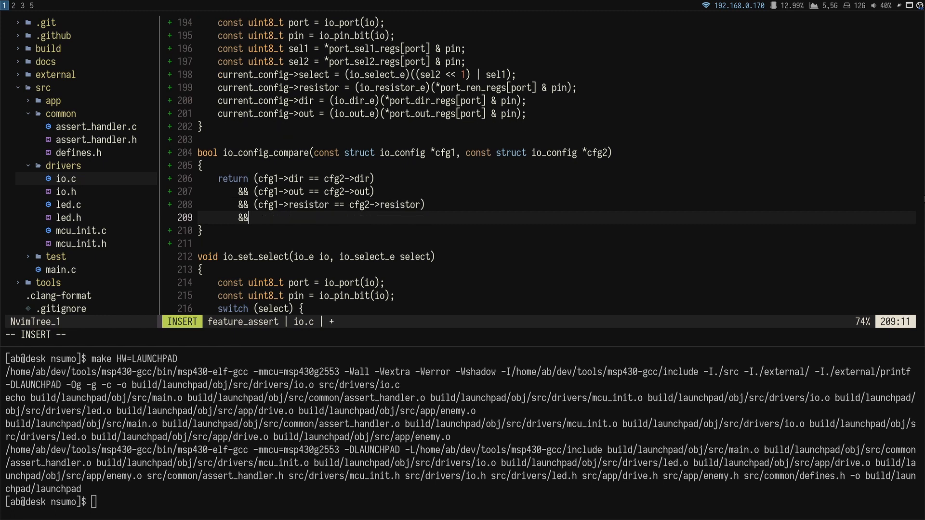
{"action": "type", "text": "(cfg1->select == cfg2->se"}
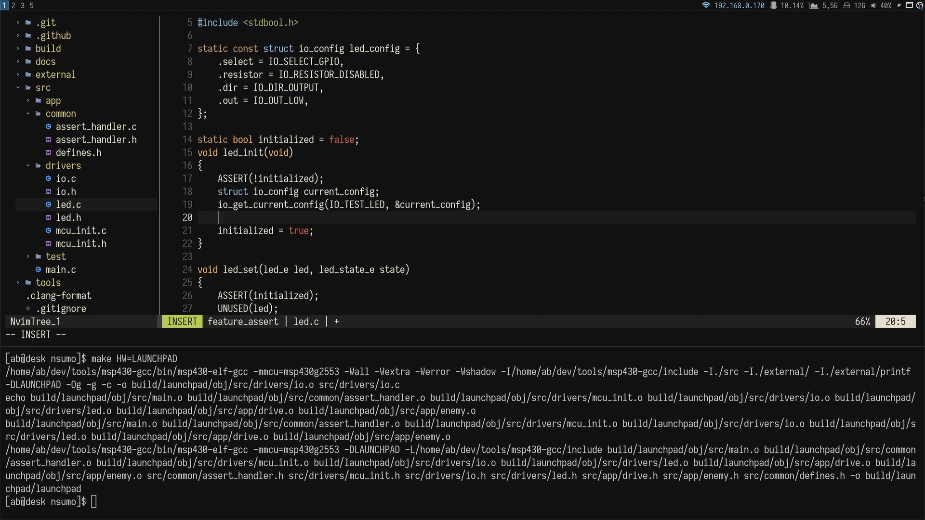
Assert io_config_compare(&led_config, ...) in led_init and compute led_set's output from LED_STATE_ON
{"action": "type", "text": "ASSERT(io_config_c"}
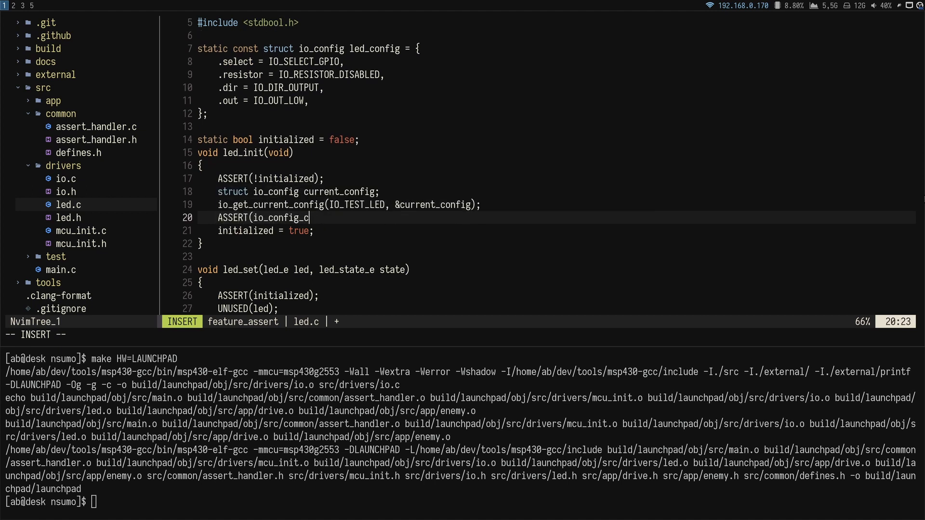
{"action": "type", "text": "ompare(&led_config,"}
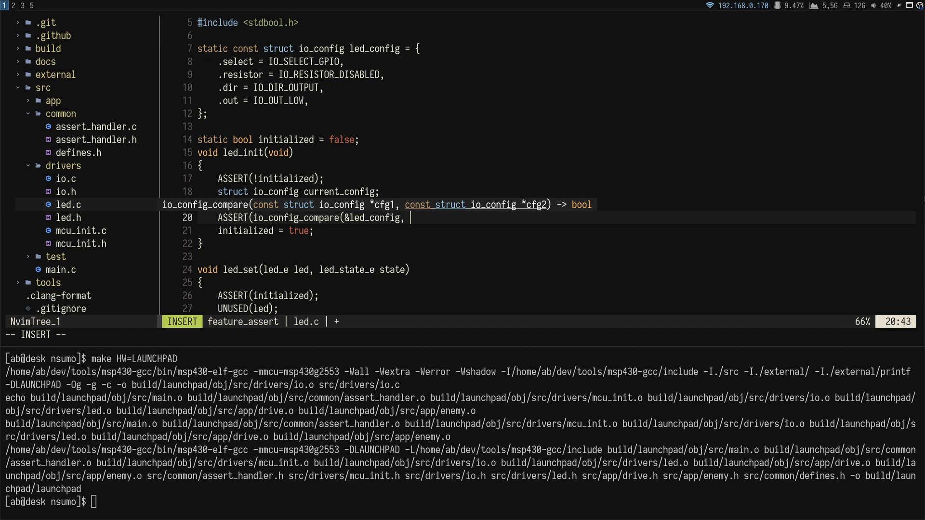
{"action": "key", "text": "Escape"}
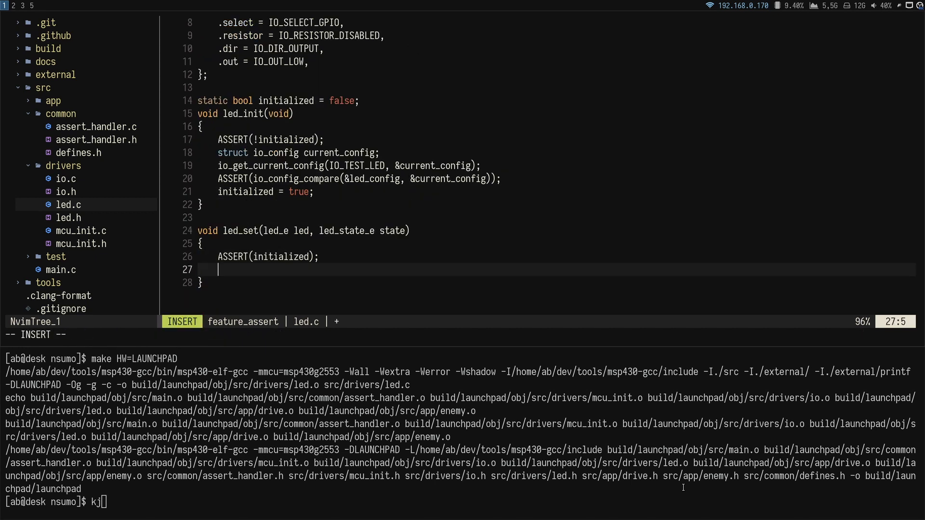
{"action": "type", "text": "const io_out_e out = (state == LED_STATE_ON) ? IO"}
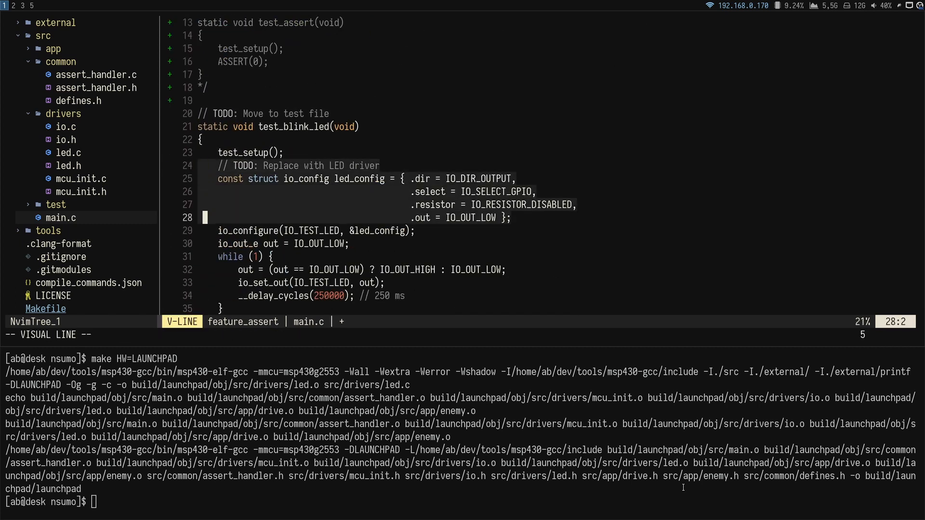
Replace main.c's manual LED pin configuration with led_init() and led_set(LED_TEST, LED_STATE_...) calls
{"action": "type", "text": "led_init();"}
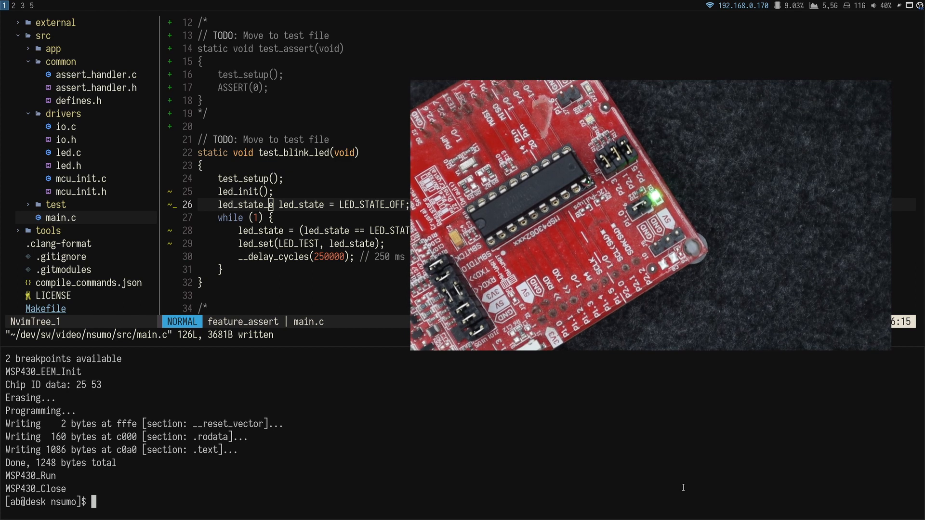
{"action": "scroll", "scroll_direction": "down", "scroll_amount": 3}
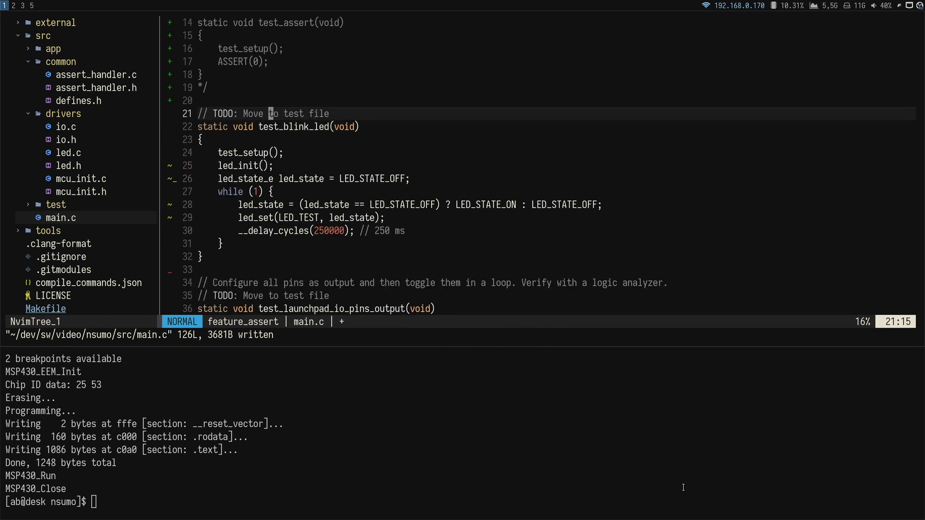
{"action": "scroll", "scroll_direction": "down", "scroll_amount": 3}
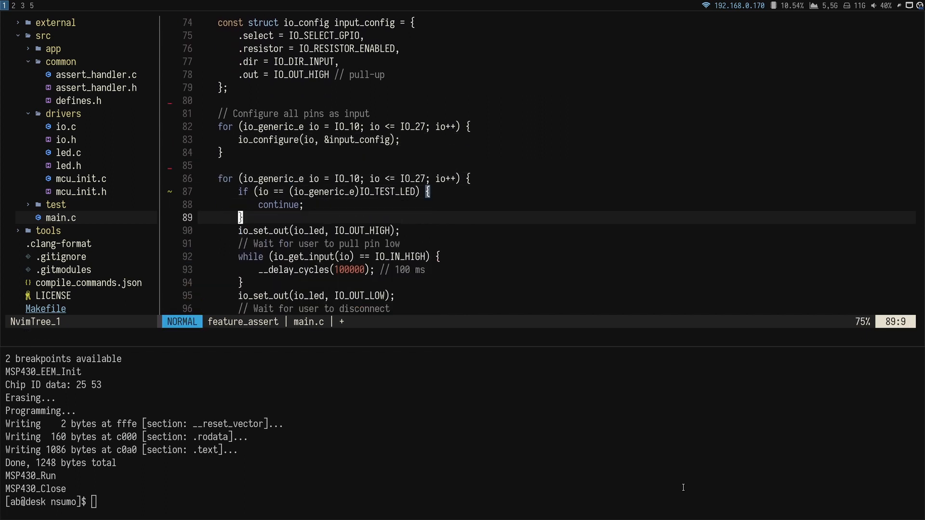
{"action": "type", "text": "led_set(LED_TEST, LED_STATE_ON);"}
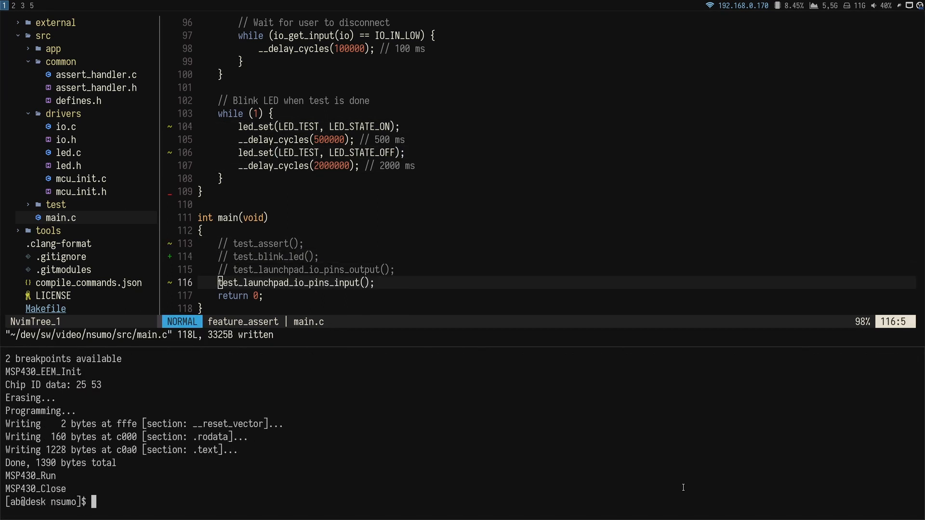
{"action": "type", "text": "led_init();"}
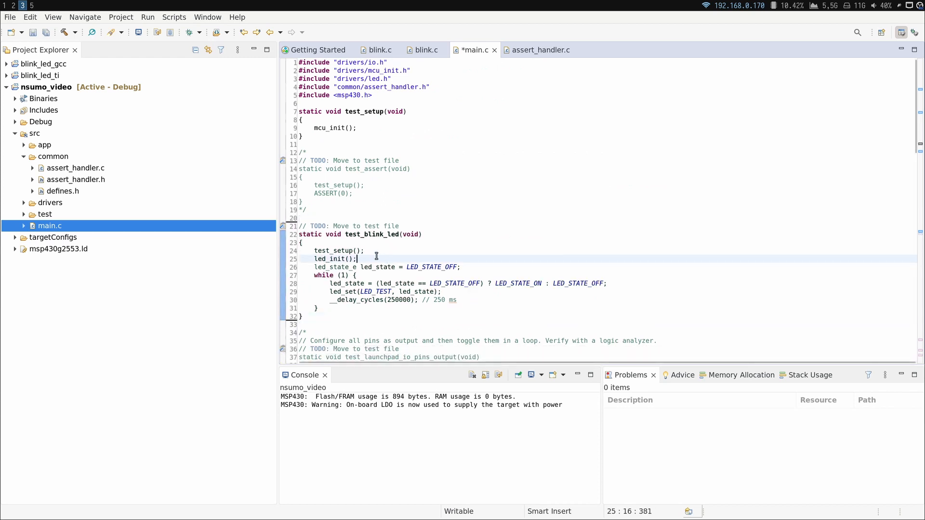
Add led_init(), debug on the board, and trace the assert to led_set in the call stack
{"action": "type", "text": "led_init();"}
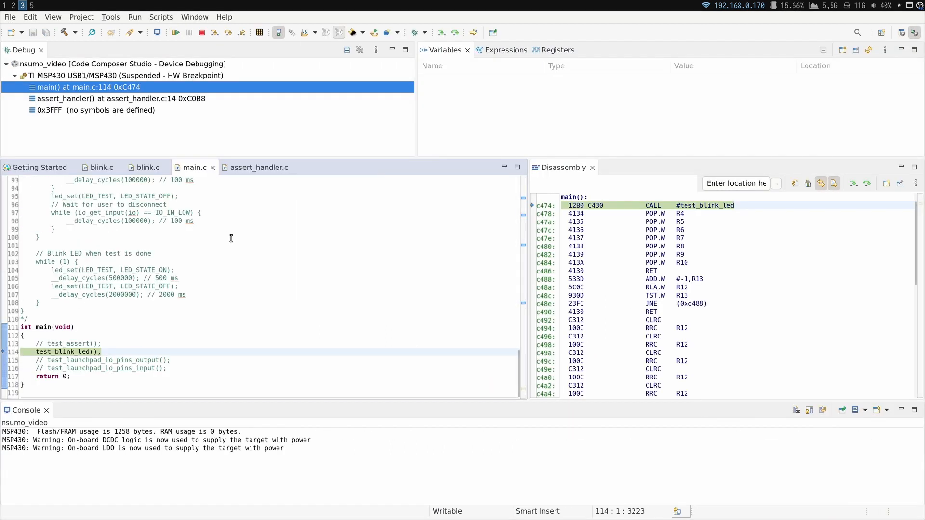
{"action": "left_click", "coordinate": [176, 32]}
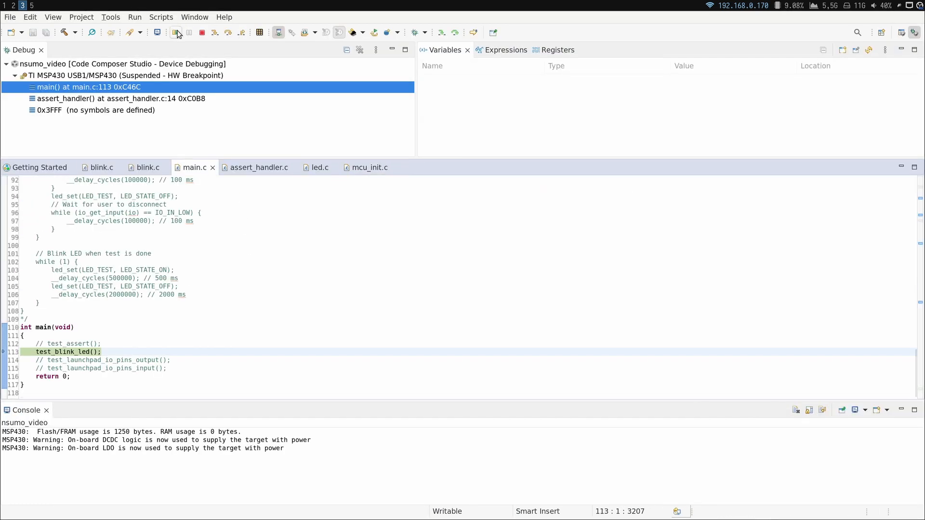
{"action": "left_click", "coordinate": [176, 32]}
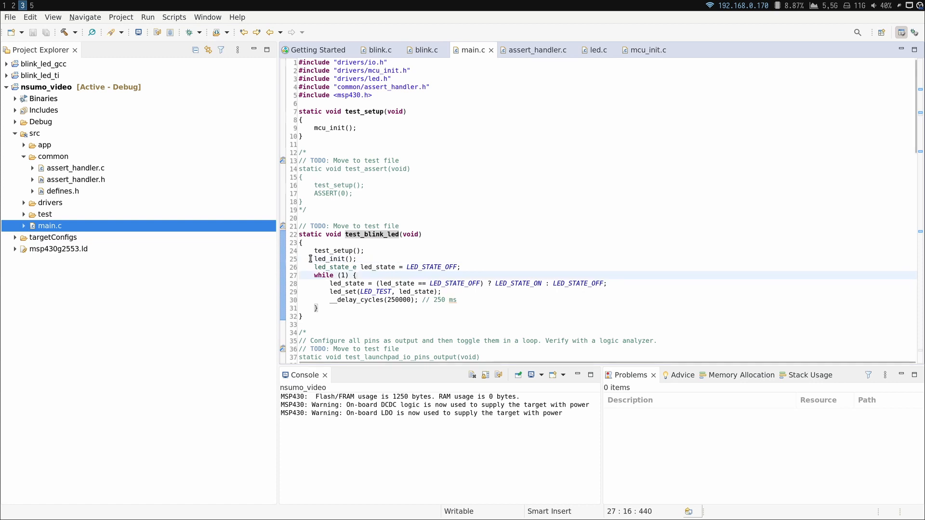
{"action": "left_click", "coordinate": [174, 33]}
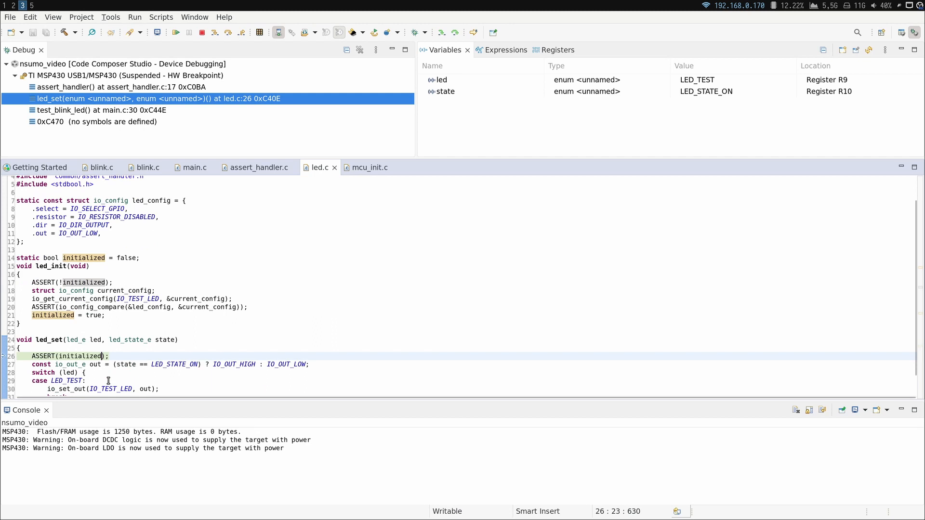
{"action": "left_click", "coordinate": [190, 168]}
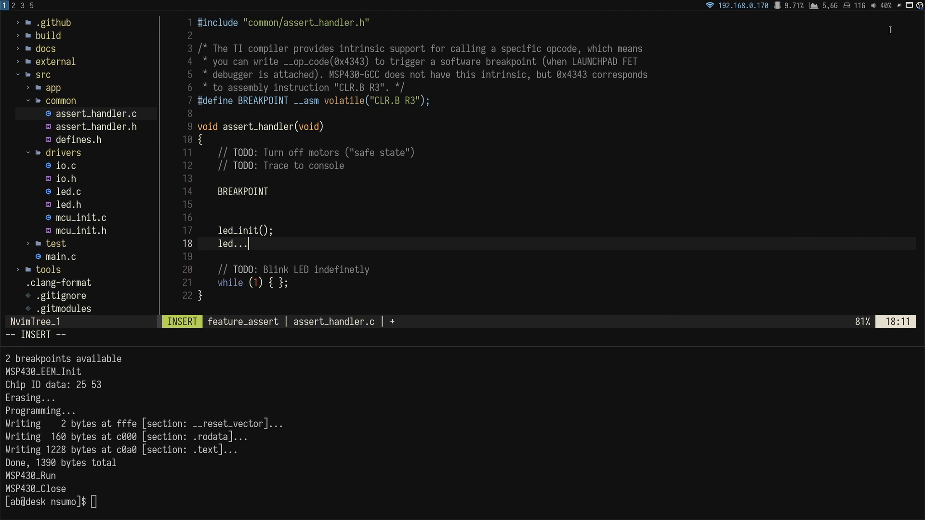
Finish the P1SEL, P1SEL2 and P1DIR test LED pin assignments in assert_handler.c
{"action": "key", "text": "Escape"}
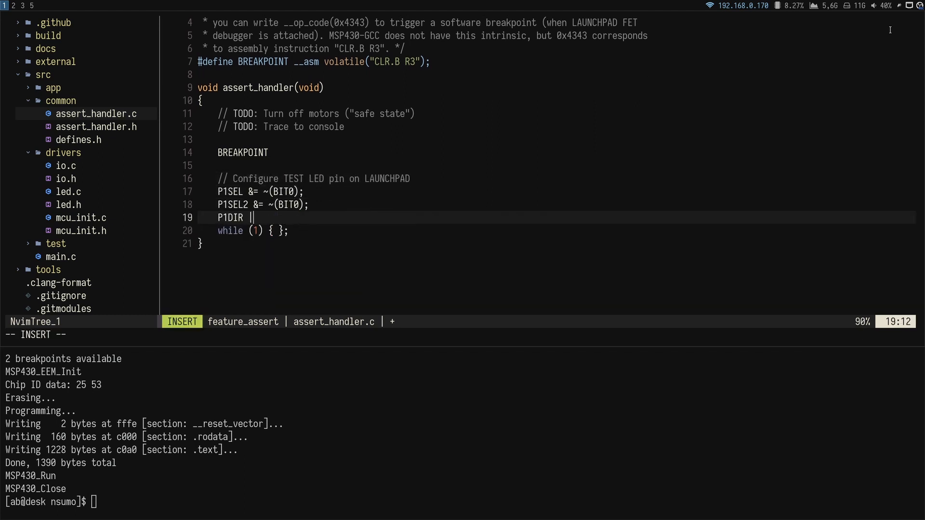
Set up P2 BIT6, add a minimize-dependency comment, and toggle both LEDs with __delay_cycles
{"action": "type", "text": "|= BIT0;"}
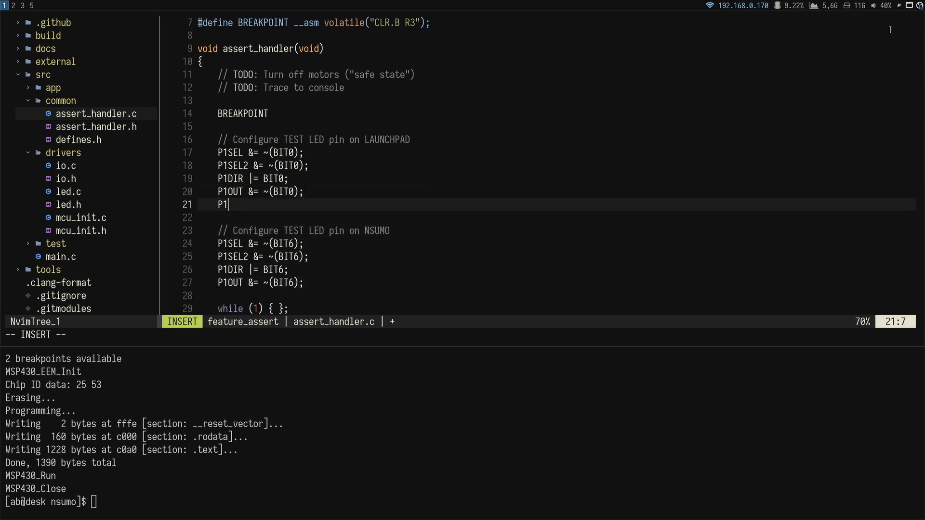
{"action": "type", "text": "/* Minimize code dependency in this function to reduce the risk of acc"}
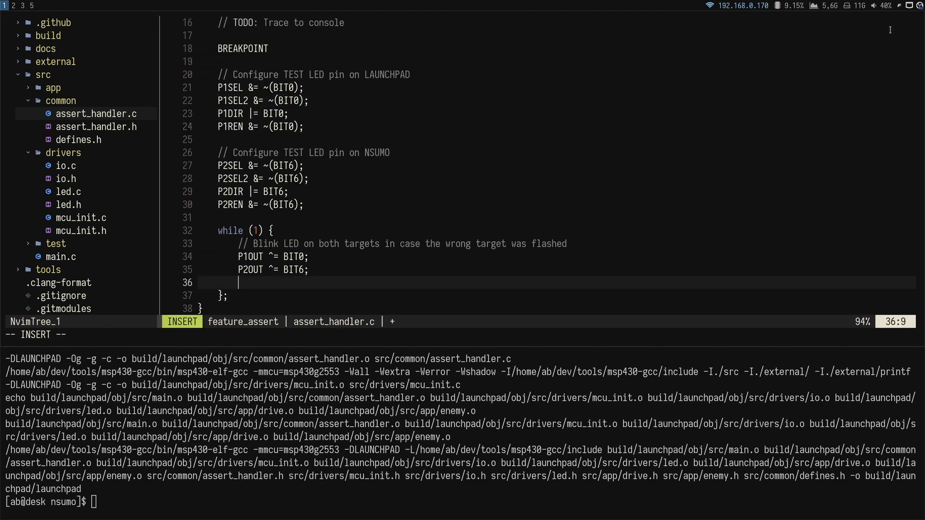
{"action": "type", "text": "__delay_cycles(25"}
{"action": "type", "text": "#define ms_TO_CYCLES"}
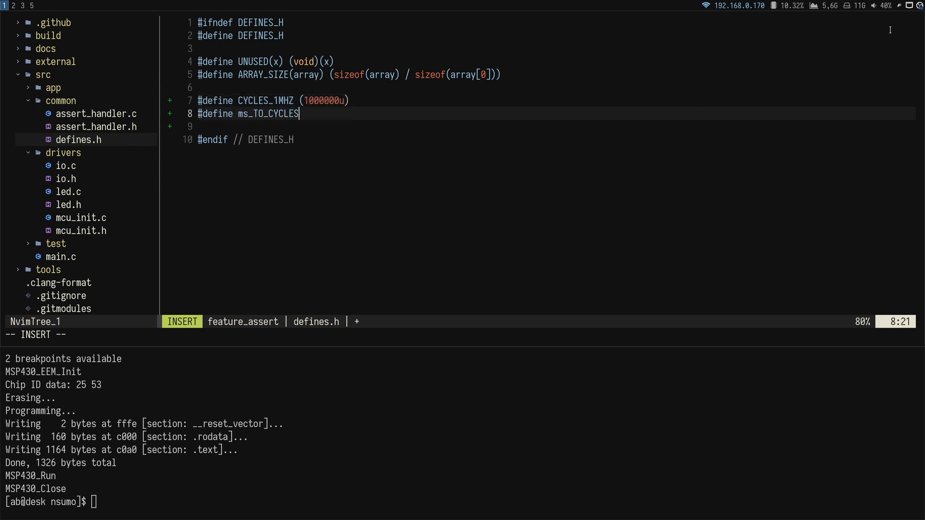
Define ms_TO_CYCLES and BUSY_WAIT_ms with a 1 MHz clock TODO; use BUSY_WAIT_ms(1000) in main.c
{"action": "type", "text": "(ms) ((CYCLES_1MHZ / 1000u) * ms"}
{"action": "left_click", "coordinate": [557, 127]}
{"action": "type", "text": "#define BUSY_WAIT_ms(ms"}
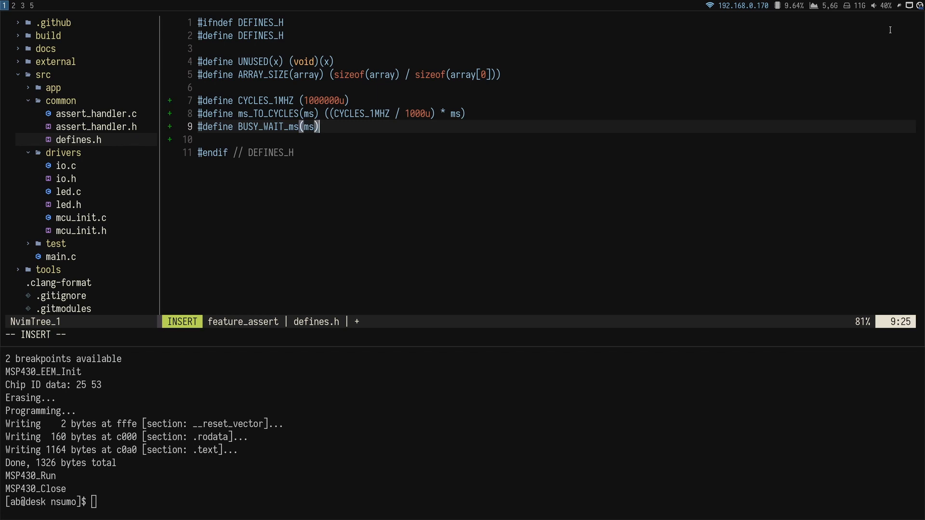
{"action": "type", "text": "(__delay_cycles(ms_TO_CYCLES(ms"}
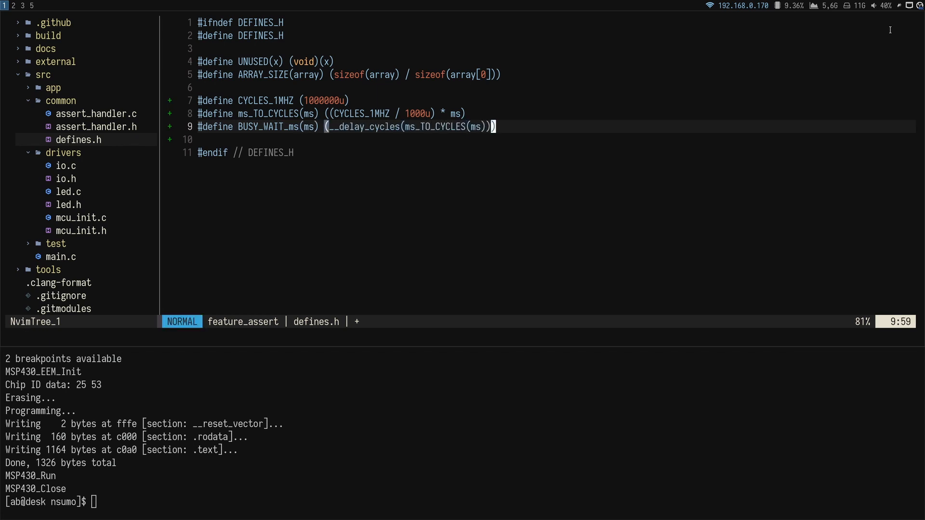
{"action": "type", "text": "// TODO: Change clock rate from 1 MHz to 1"}
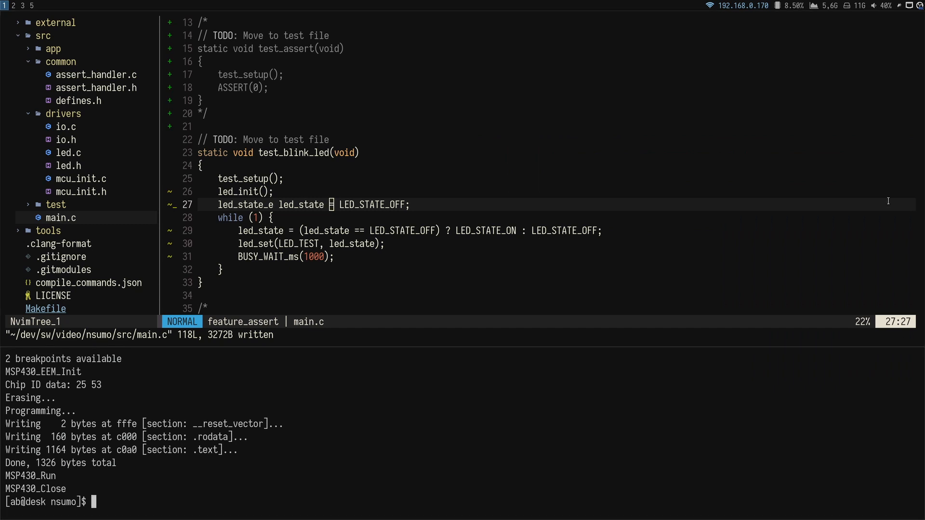
Run make format, make cppcheck and make HW=LAUNCHPAD, then begin the commit message
{"action": "type", "text": "make format"}
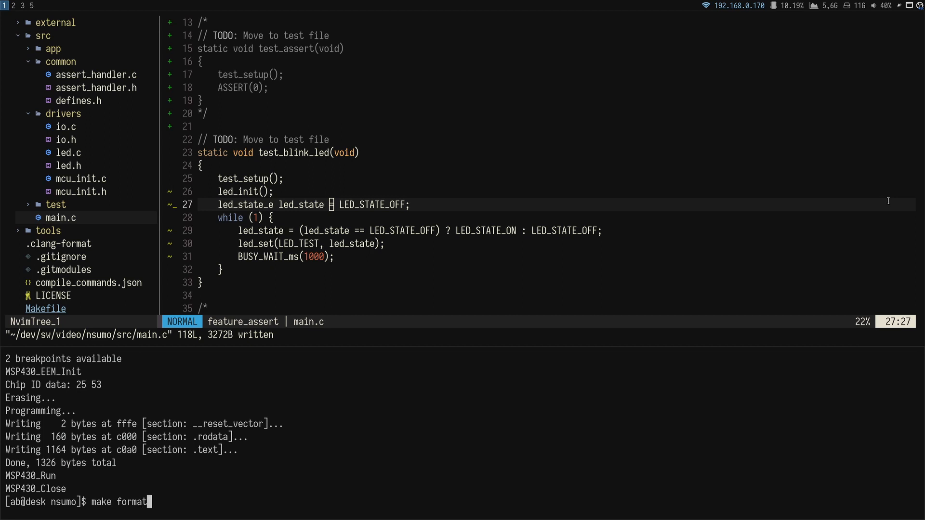
{"action": "type", "text": "make cppcheck"}
{"action": "type", "text": "make HW"}
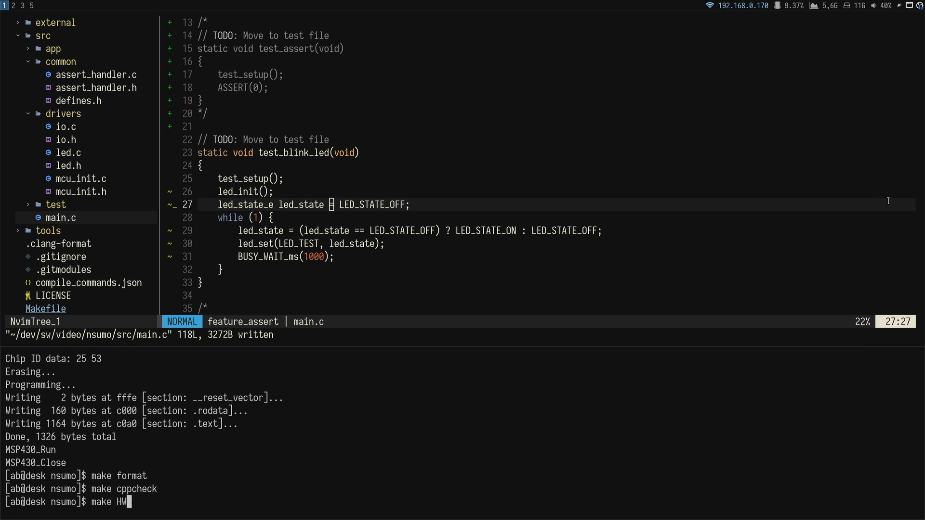
{"action": "type", "text": "=LAUNCHP"}
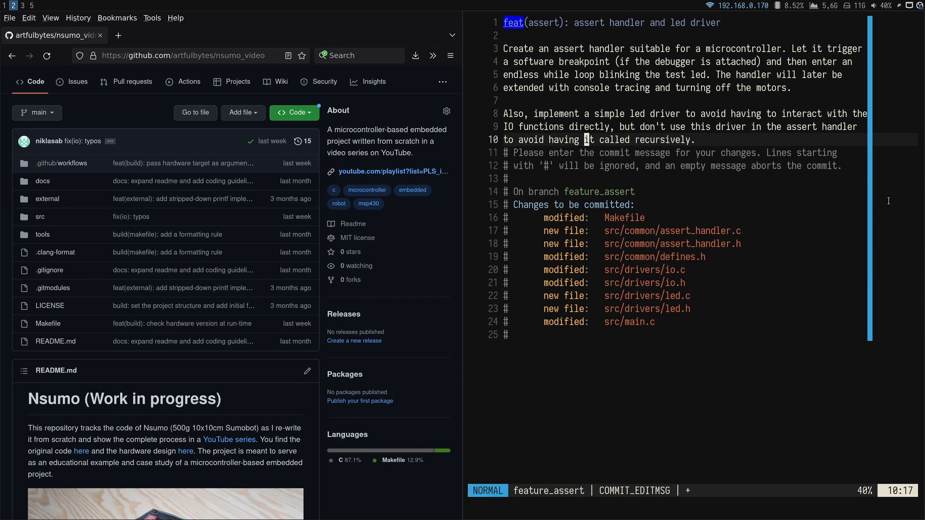
Add the paragraph about wrapping __delay_cycles in BUSY_WAIT_ms and save the commit
{"action": "type", "text": "Finally, wrap the __delay_cycles intrinsic in a new define macro"}
{"action": "left_click", "coordinate": [694, 504]}
{"action": "type", "text": ":wq"}
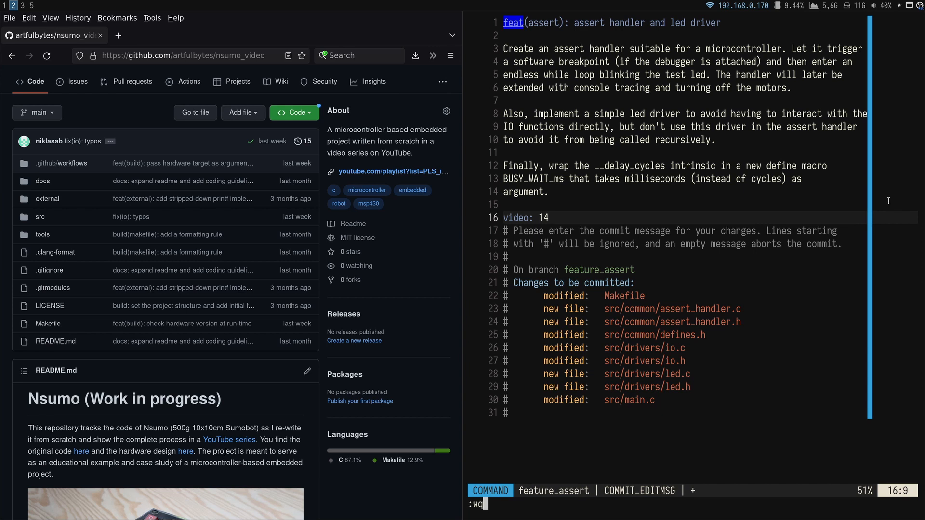
{"action": "key", "text": "Return"}
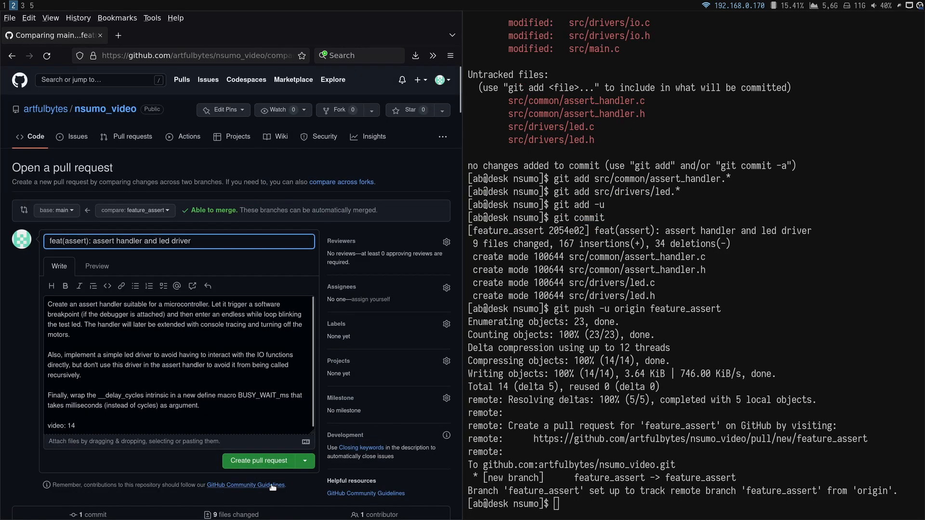
Create the GitHub pull request for the feature_assert branch
{"action": "left_click", "coordinate": [258, 460]}
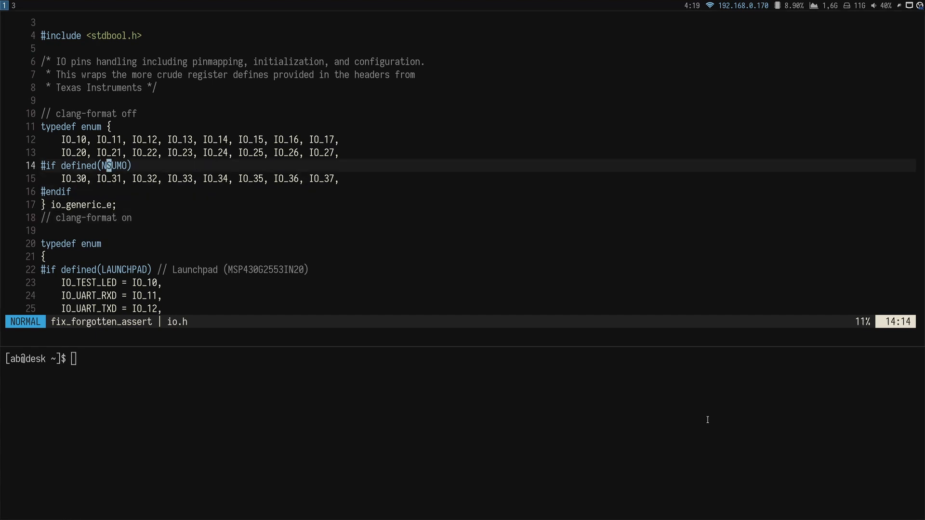
Select a line in io.c and scroll down to the stdint.h include
{"action": "key", "text": "V"}
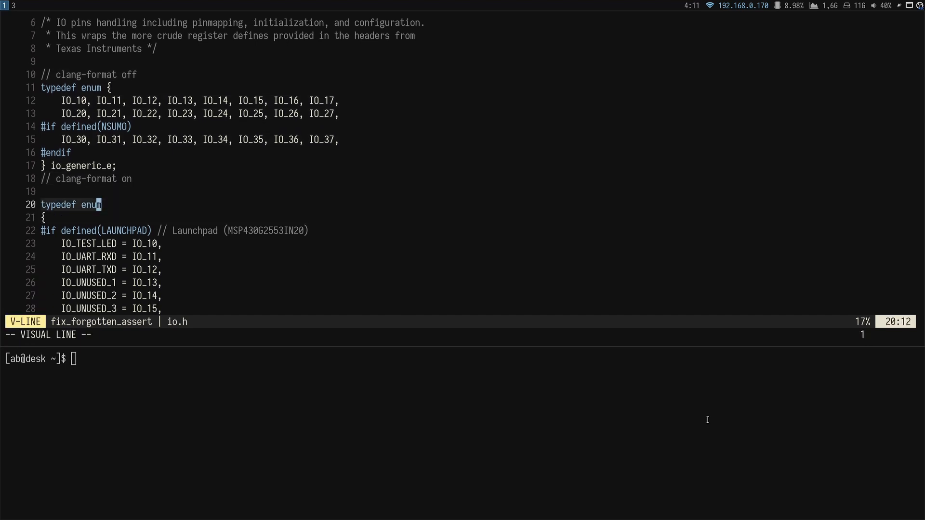
{"action": "scroll", "scroll_direction": "down", "scroll_amount": 3}
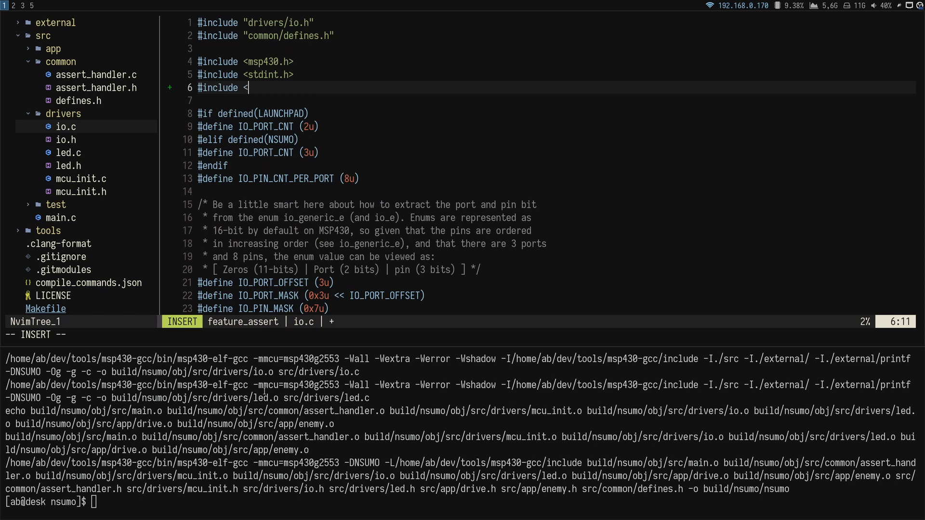
Include assert.h and add static_assert(sizeof(io_generic_e) == 1, "Unexpected size") in io.c
{"action": "type", "text": "assert.h>"}
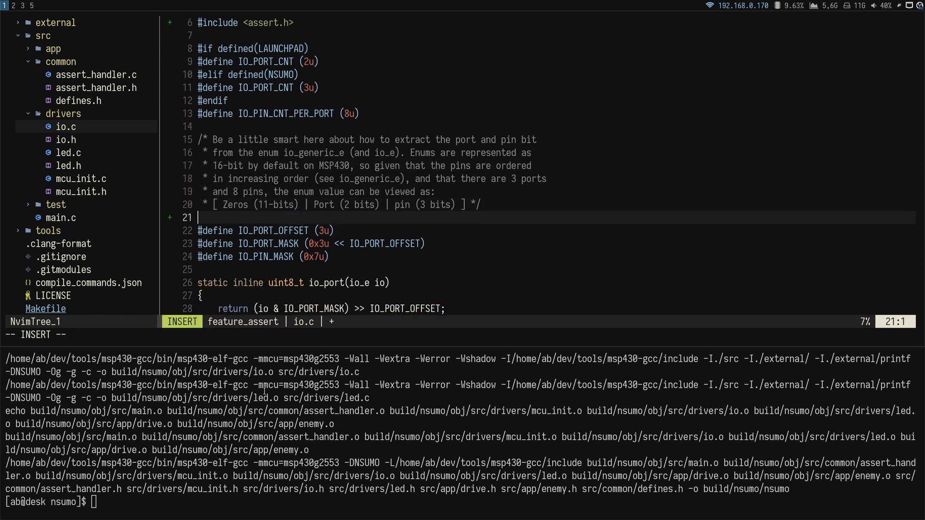
{"action": "type", "text": "static_assert(sizeof(io_generic_e) == 1"}
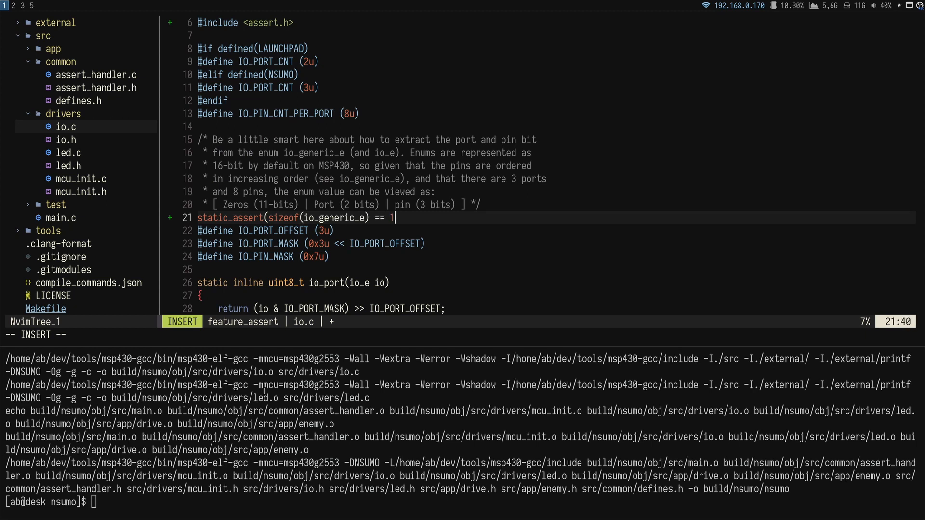
{"action": "type", "text": ", \"Unexpected size\");"}
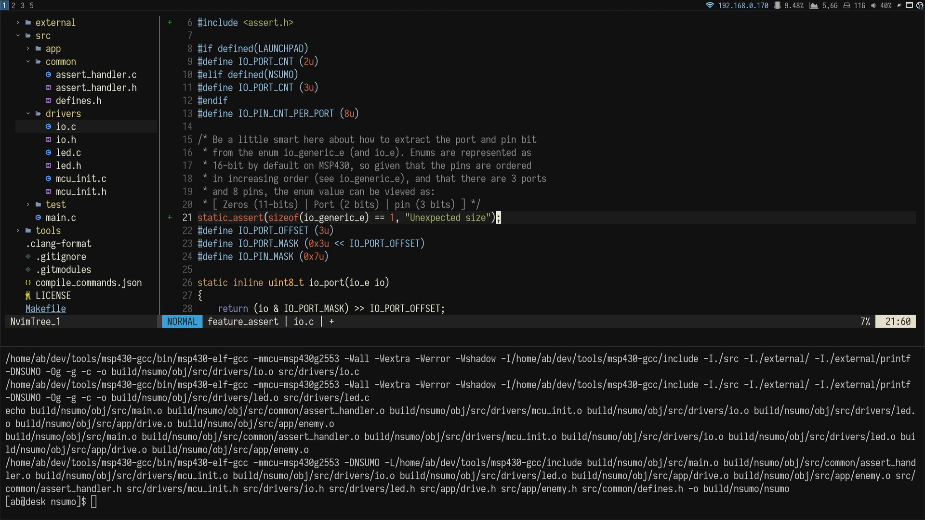
Run make HW=NSUMO to see the failure, and note missing -fshort-enums in the message
{"action": "type", "text": "make HW=NSUMO"}
{"action": "type", "text": ", "}
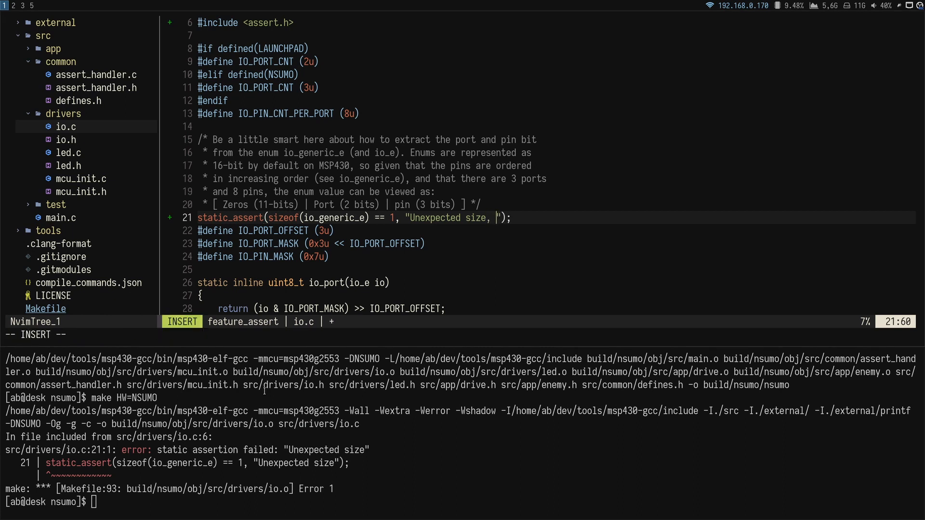
{"action": "type", "text": "f"}
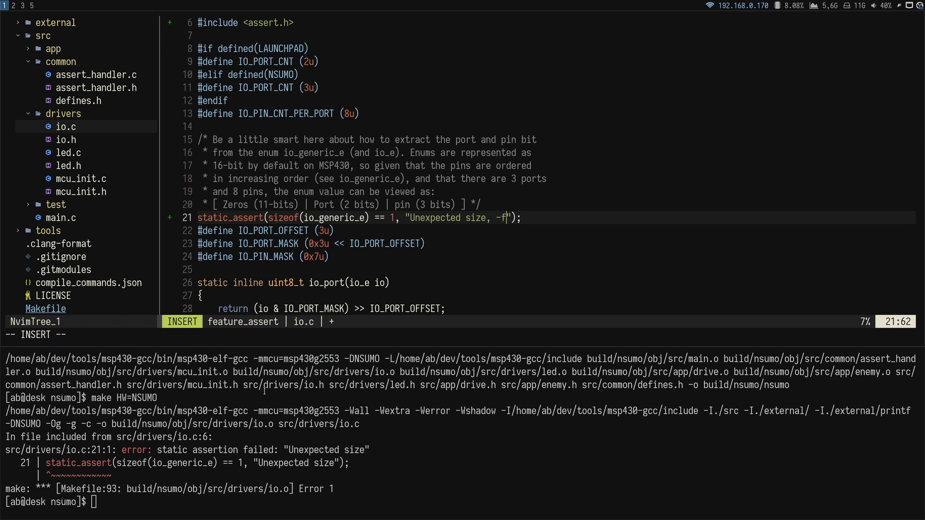
{"action": "type", "text": "short-enums mis"}
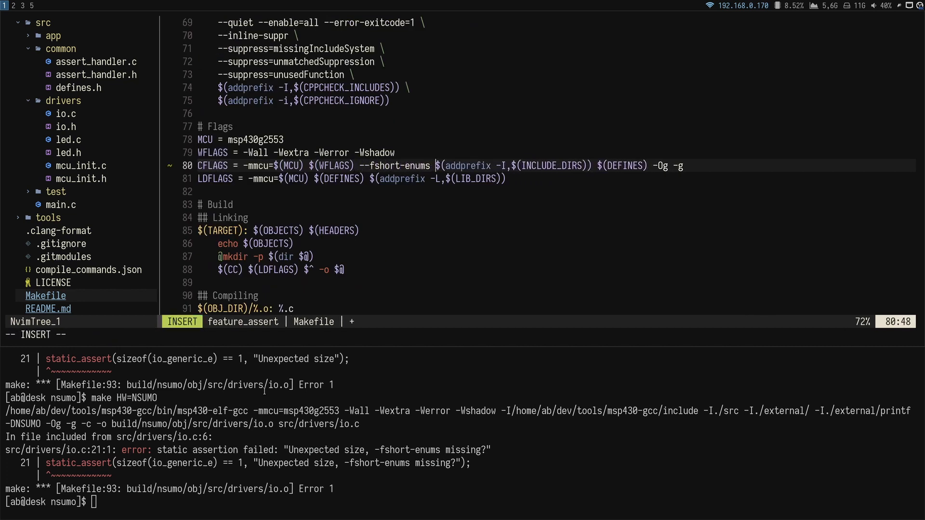
Save the Makefile with -fshort-enums in CFLAGS and the reworded one-byte enum comment
{"action": "key", "text": "Escape"}
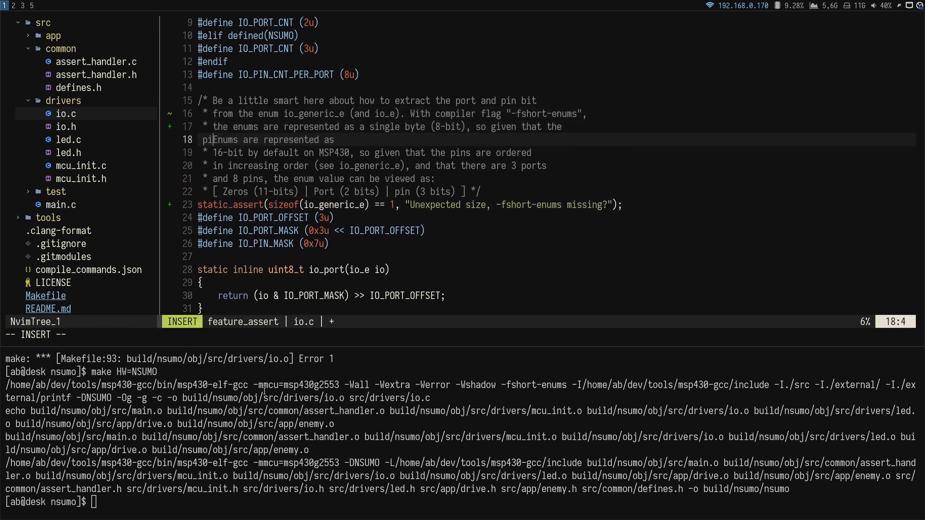
{"action": "key", "text": "Escape"}
{"action": "type", "text": "3 "}
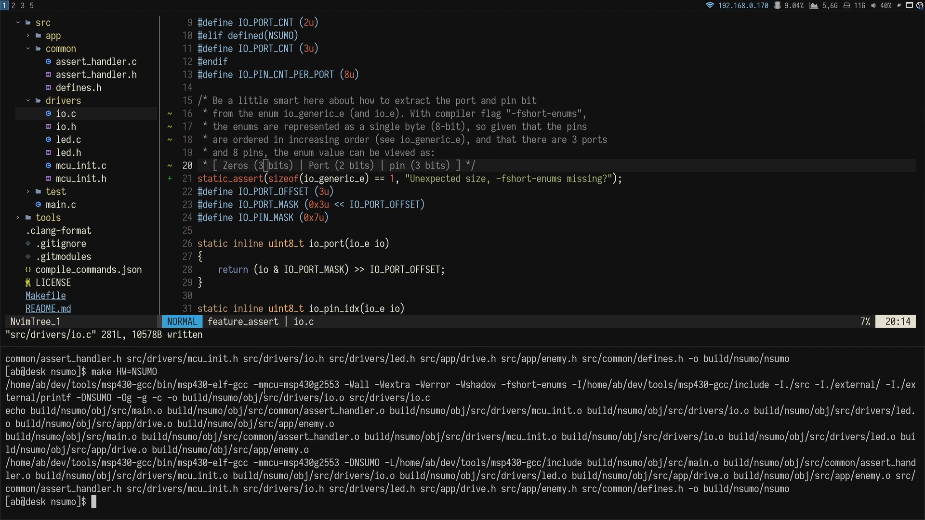
Run cppcheck, stage with git add -u, and commit "static assert the size of io enum"
{"action": "type", "text": "make cppc"}
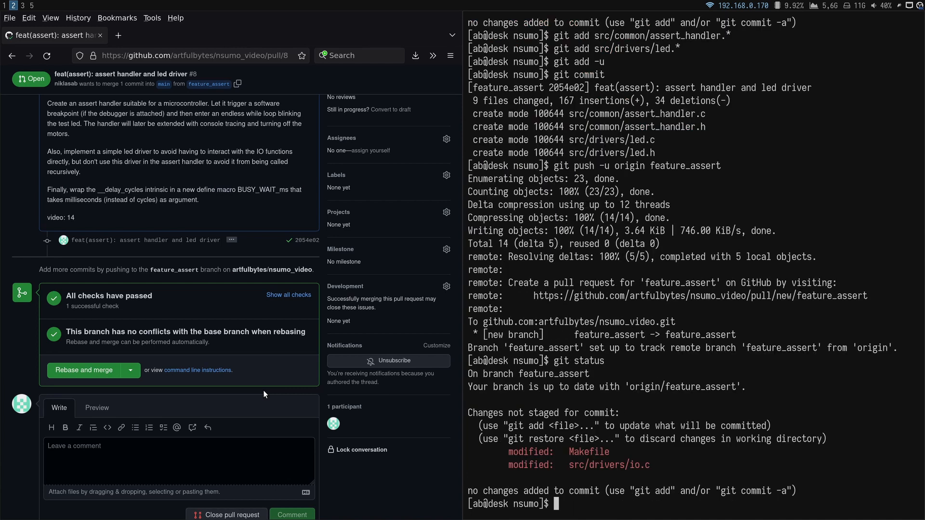
{"action": "type", "text": "git add -u"}
{"action": "type", "text": "add the compiler fla"}
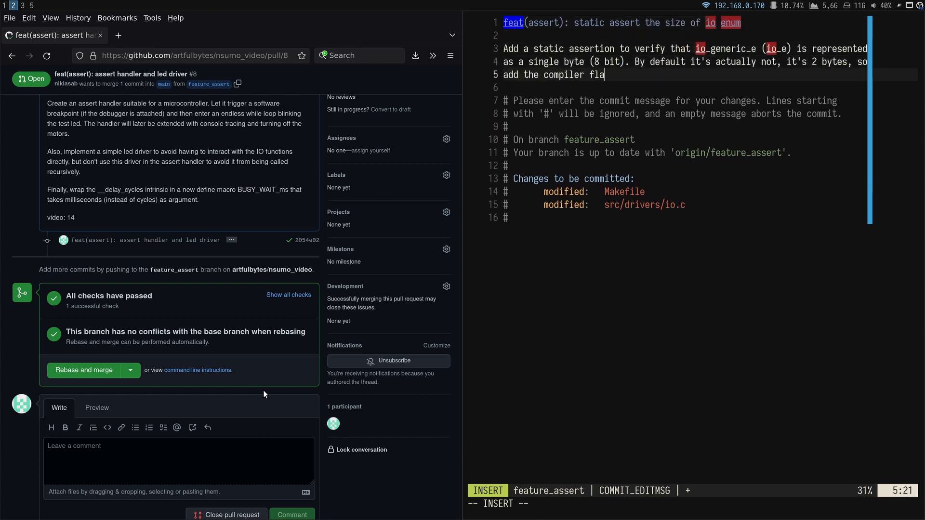
{"action": "key", "text": "Escape"}
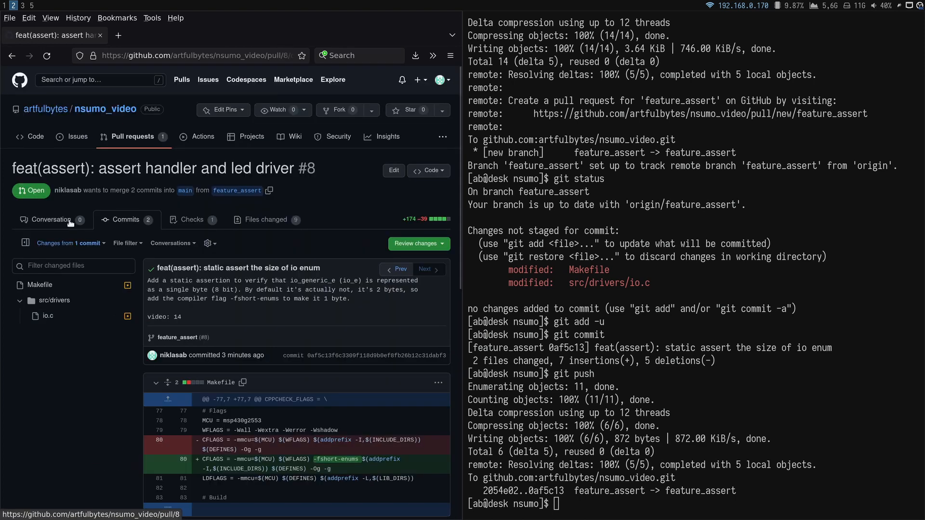
Rebase and merge pull request #8 from its Conversation view
{"action": "left_click", "coordinate": [53, 219]}
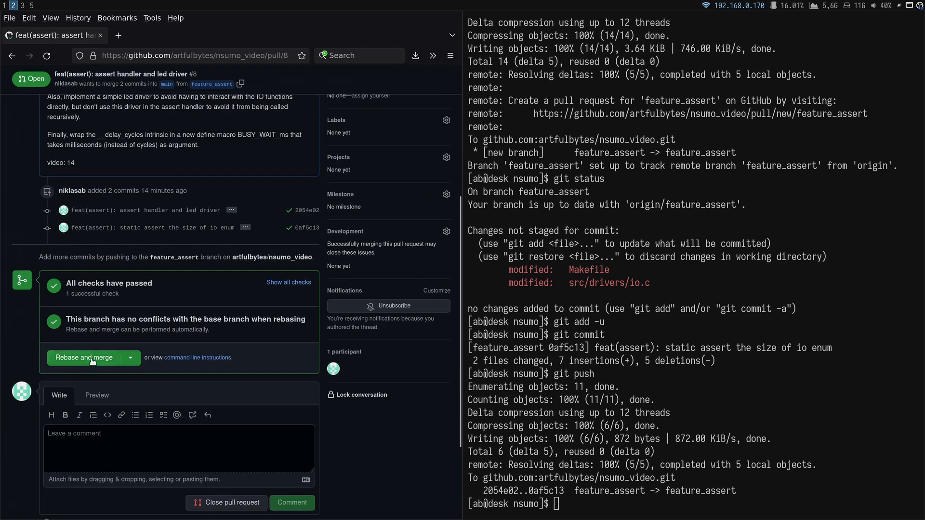
{"action": "left_click", "coordinate": [84, 358]}
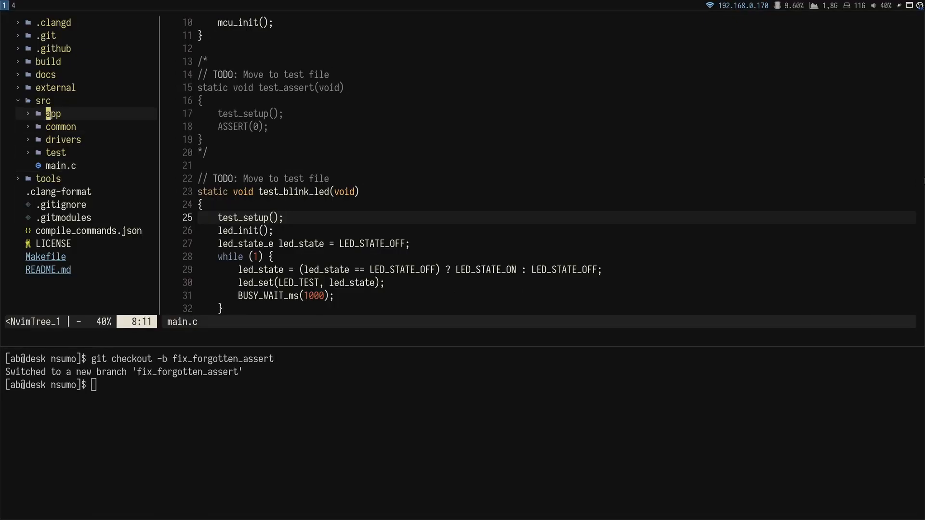
In drivers/io.c, replace the TODO blocks with ASSERT(io_detect_hw_type() == HW_TYPE_NSUMO) checks
{"action": "left_click", "coordinate": [65, 152]}
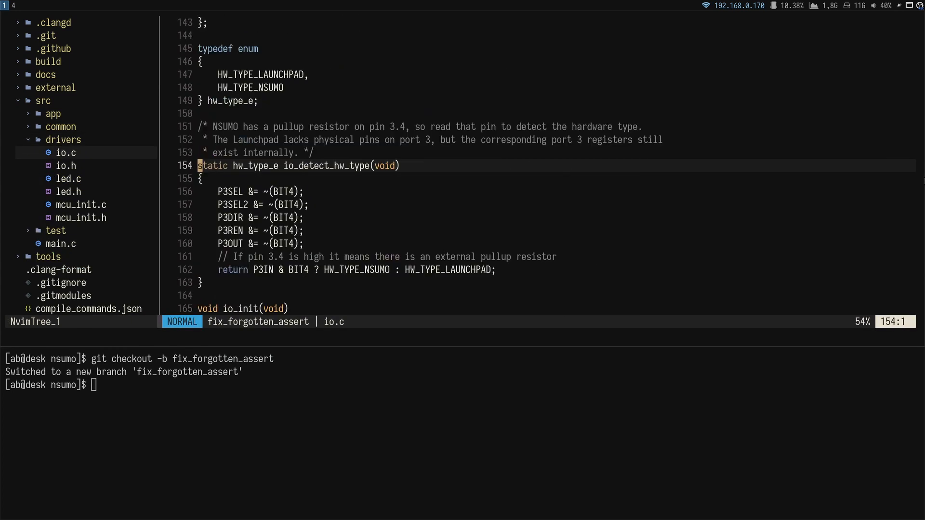
{"action": "type", "text": "ASSERT(io_detect_hw_type() =="}
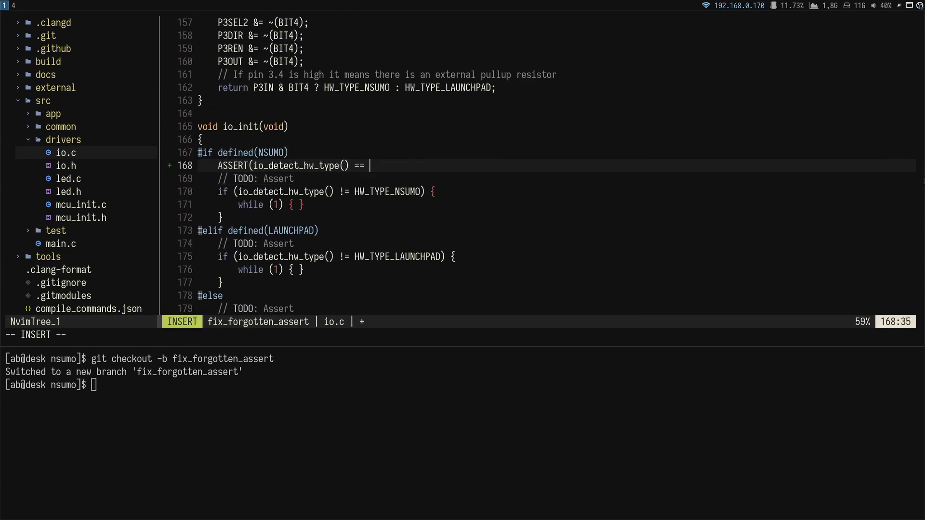
{"action": "type", "text": "HW_TYPE_NSUMO);"}
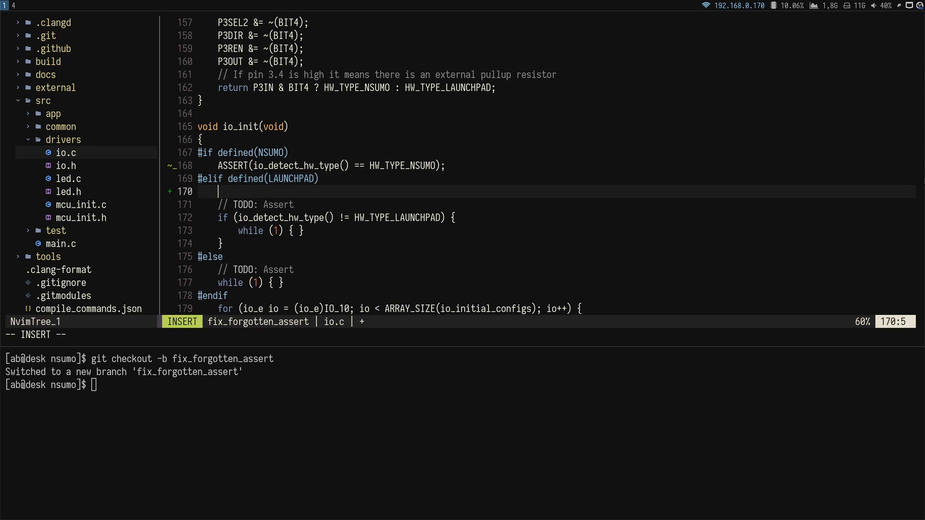
{"action": "type", "text": "ASSERT(io_detect_hw_type() == HW_TY"}
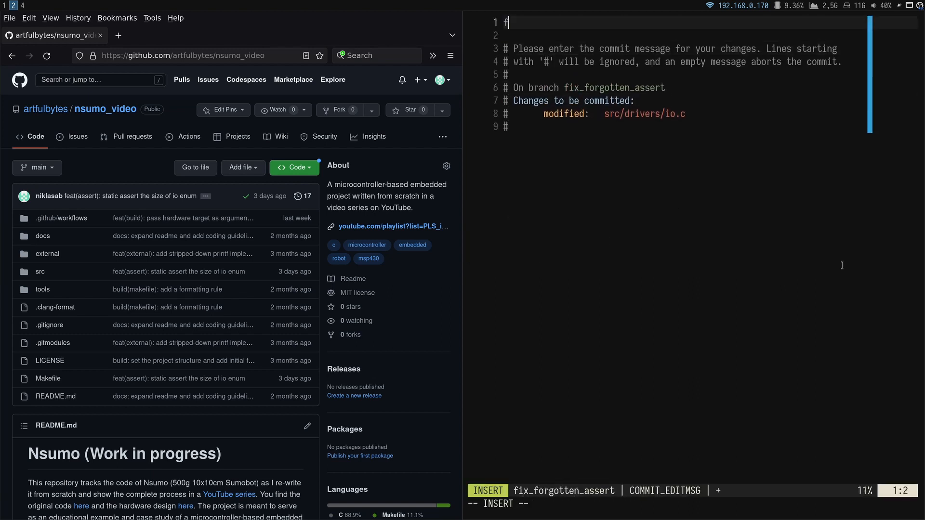
Commit 'fix(io): use asserts when runtime checking', create pull request #9, and rebase-merge it
{"action": "type", "text": "ix(io): use asserts when runtime checki"}
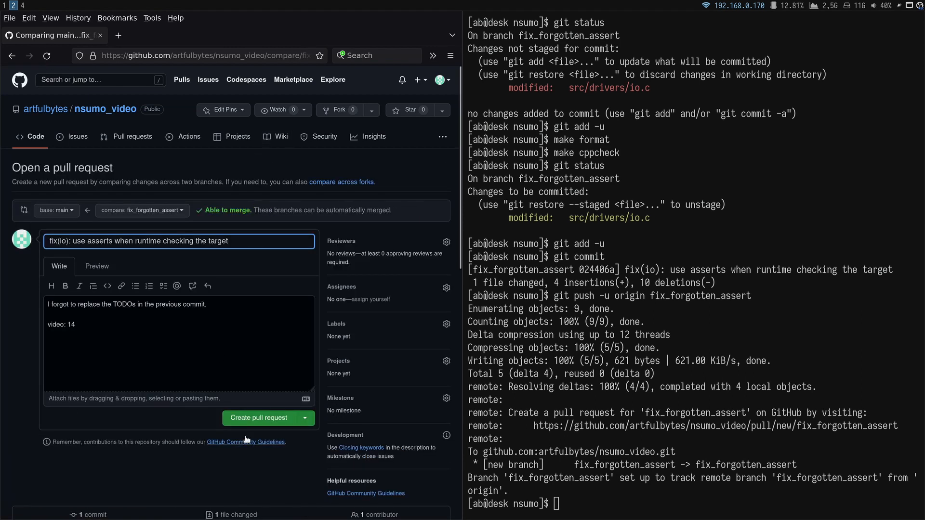
{"action": "left_click", "coordinate": [258, 418]}
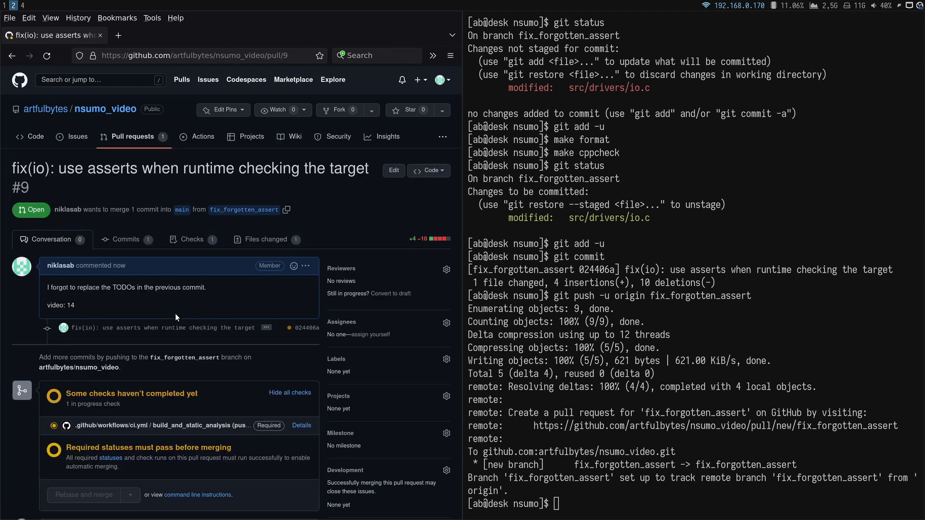
{"action": "scroll", "scroll_direction": "down", "scroll_amount": 3}
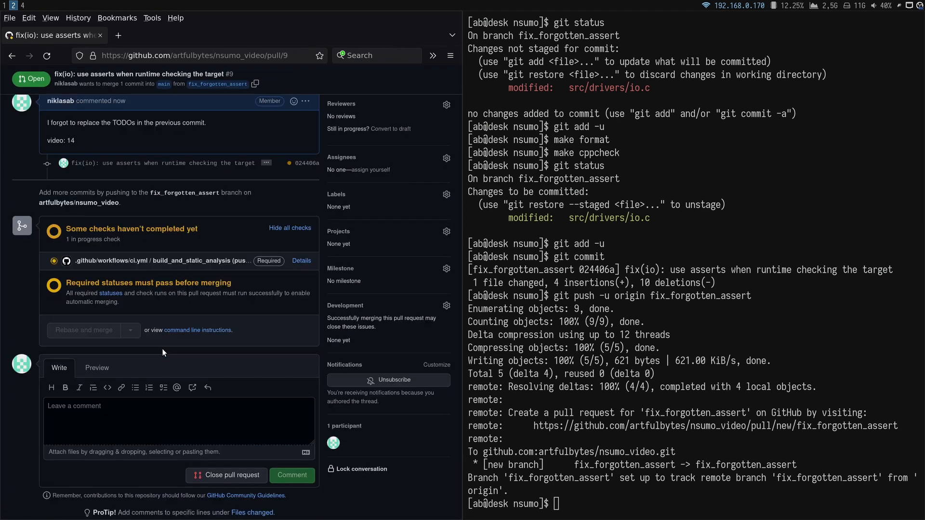
{"action": "left_click", "coordinate": [83, 329]}
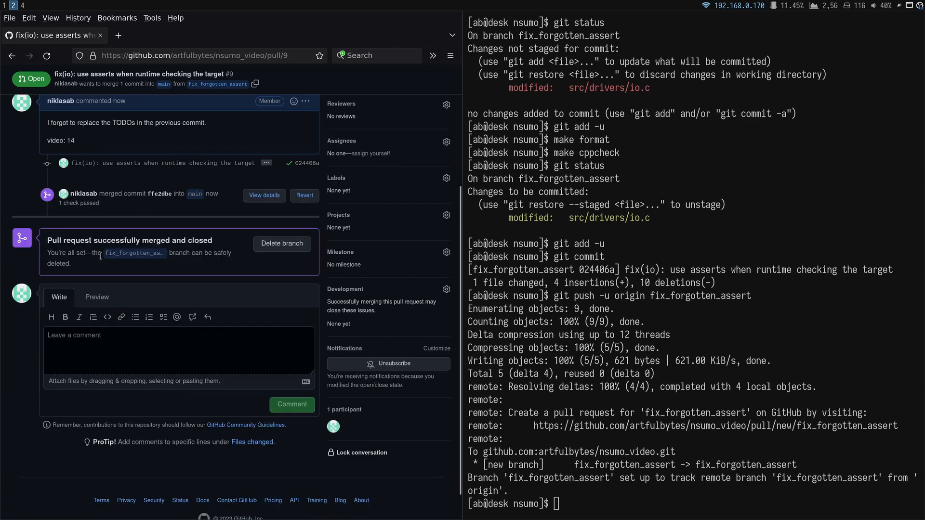